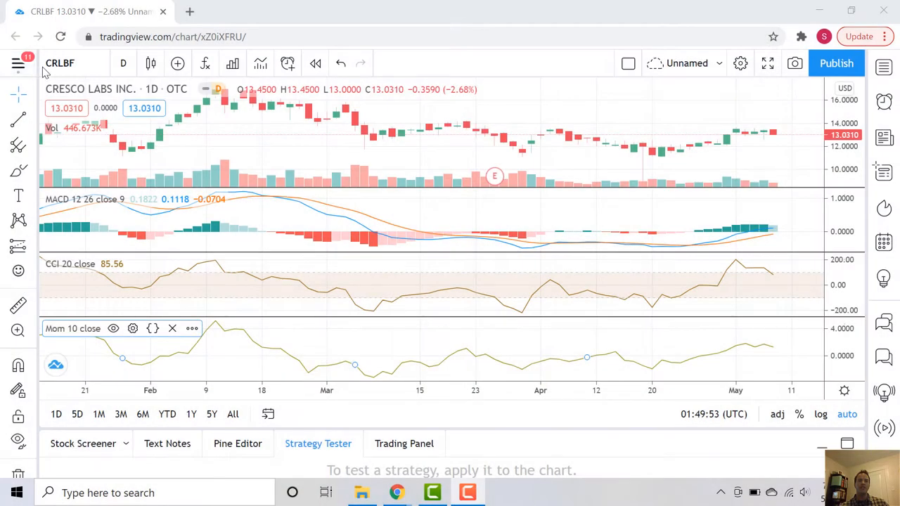
mouse_move(60, 63)
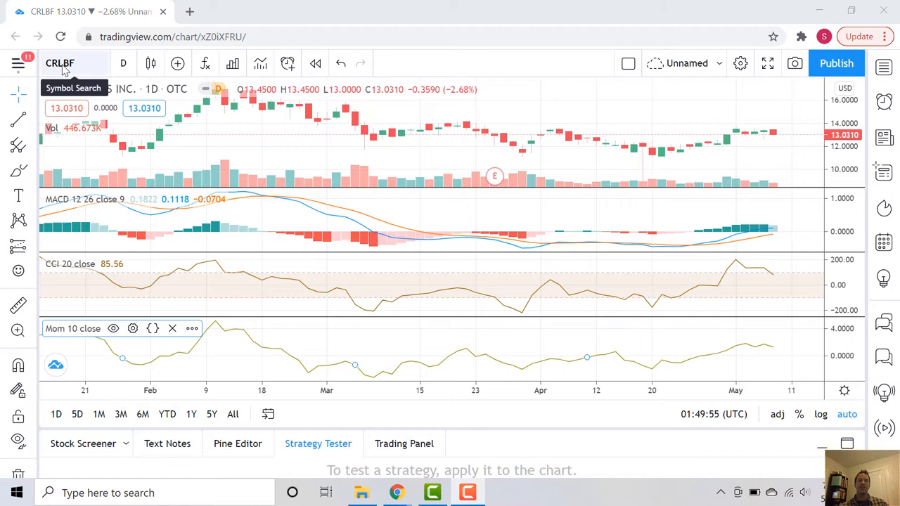
mouse_move(411, 109)
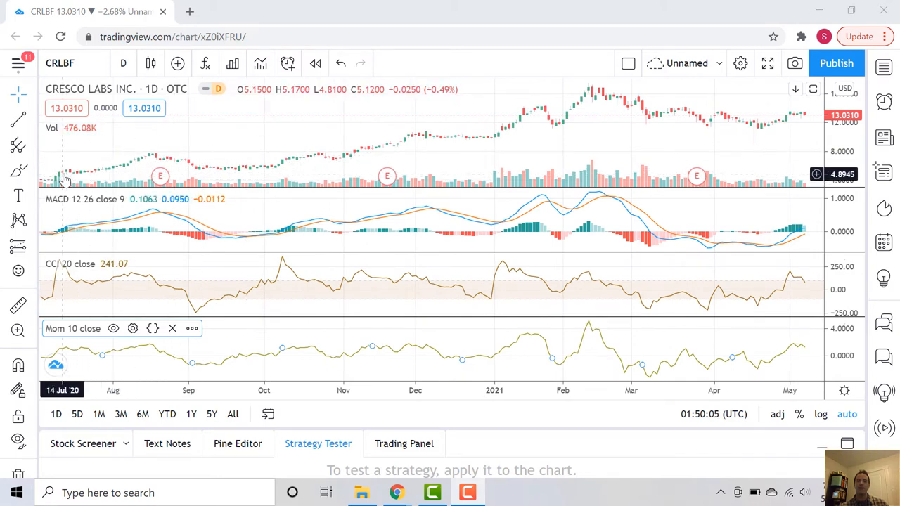
mouse_move(392, 150)
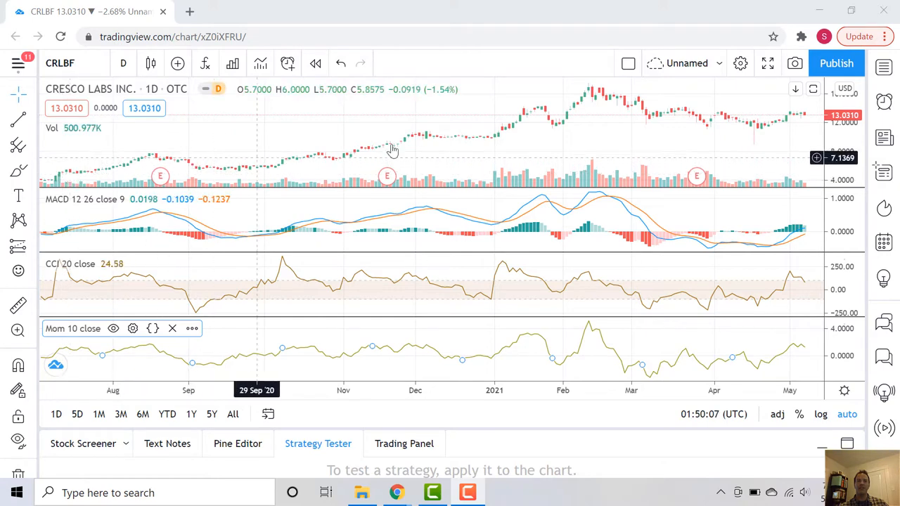
mouse_move(579, 105)
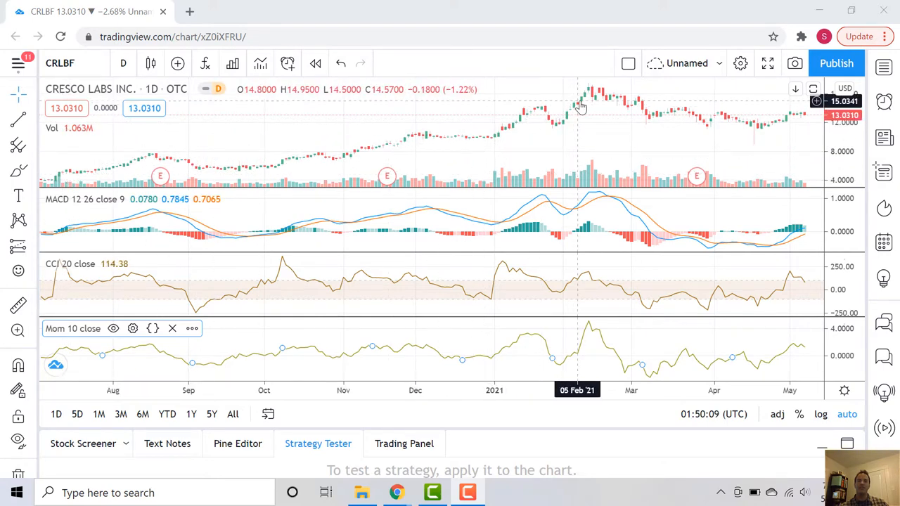
mouse_move(461, 136)
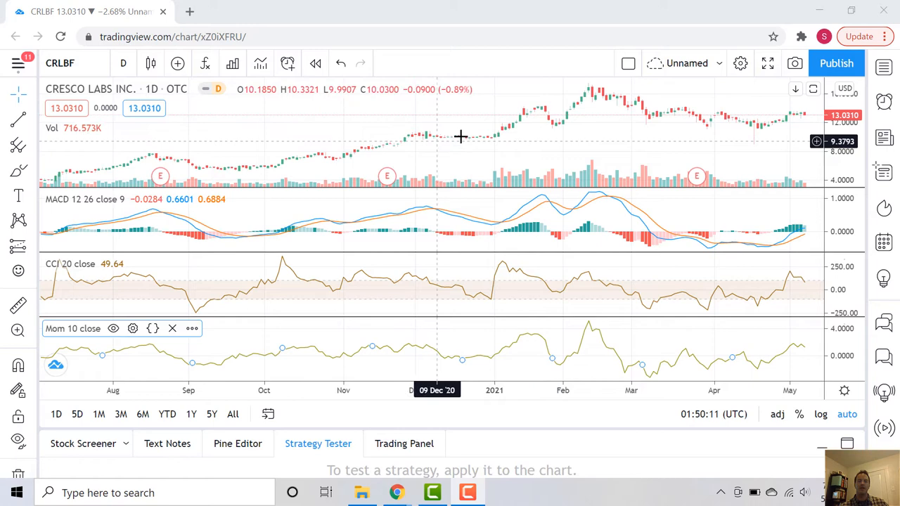
mouse_move(593, 101)
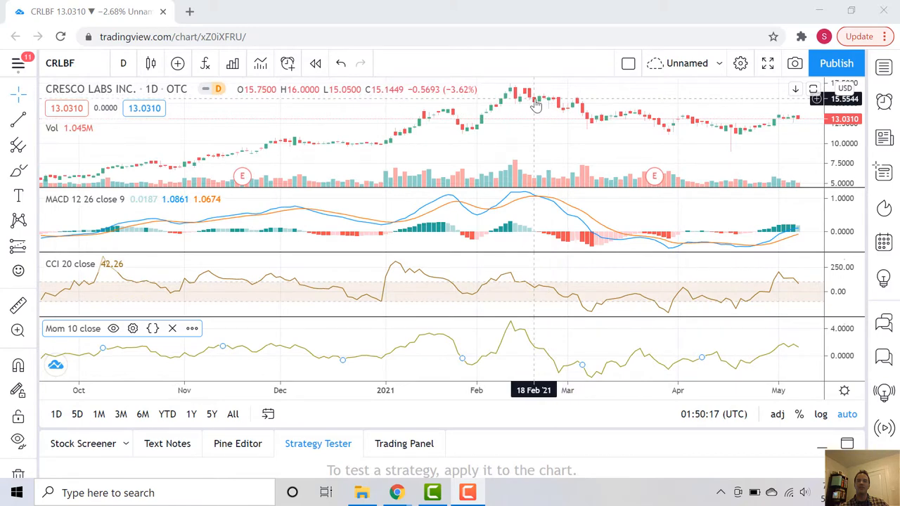
Step: Scroll the chart so late February through May shows, then select the MACD pane
scroll("right", 3)
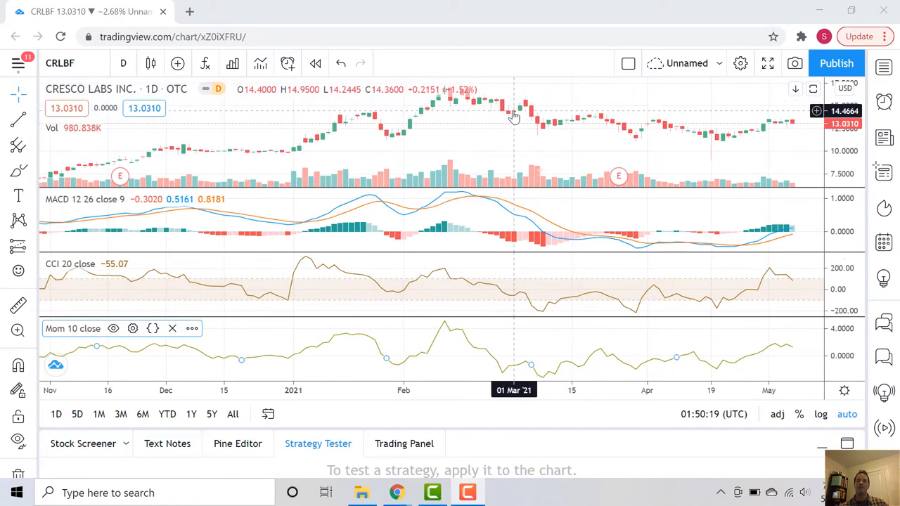
mouse_move(593, 120)
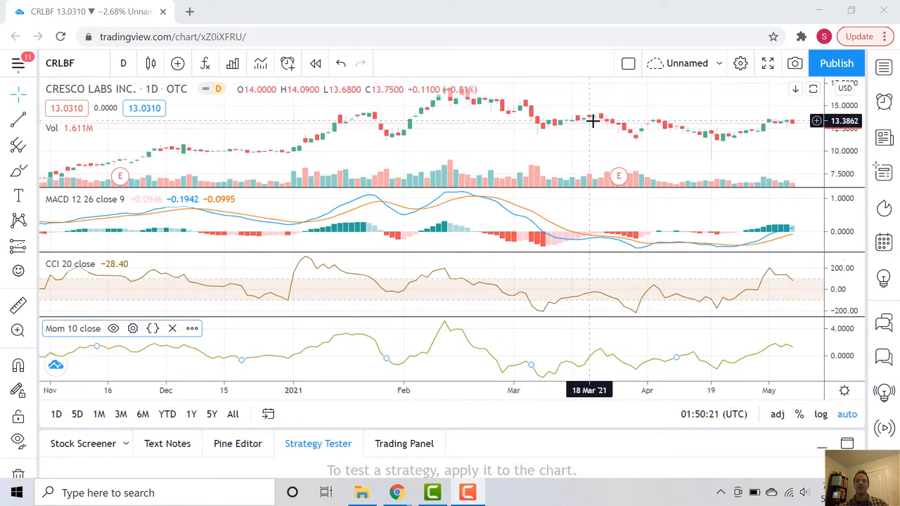
mouse_move(671, 132)
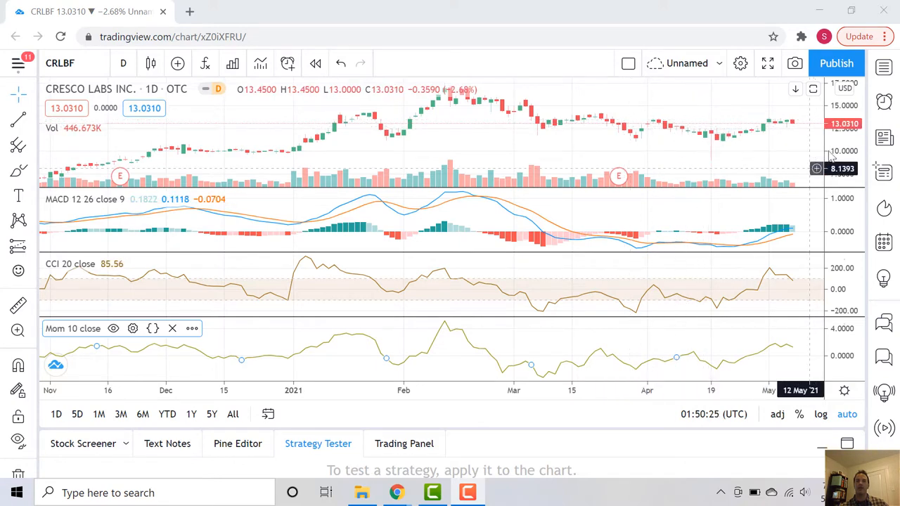
mouse_move(771, 151)
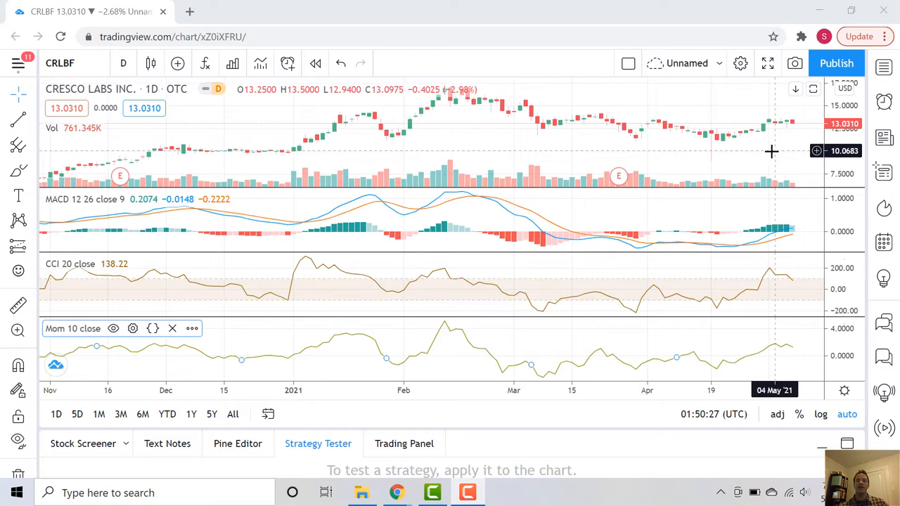
mouse_move(694, 159)
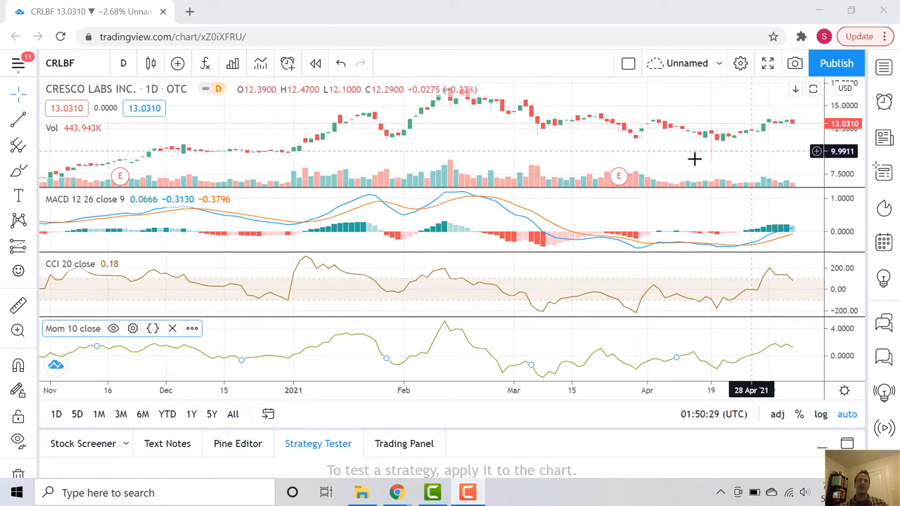
mouse_move(542, 152)
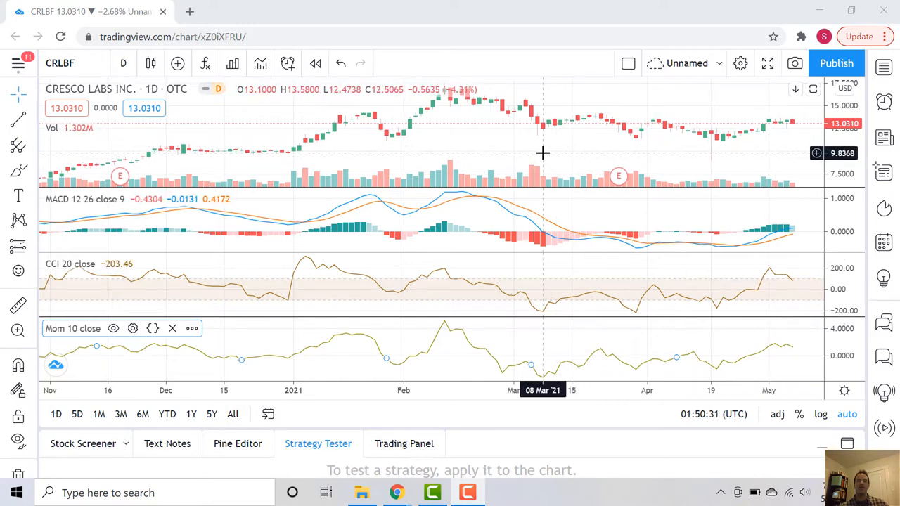
mouse_move(513, 151)
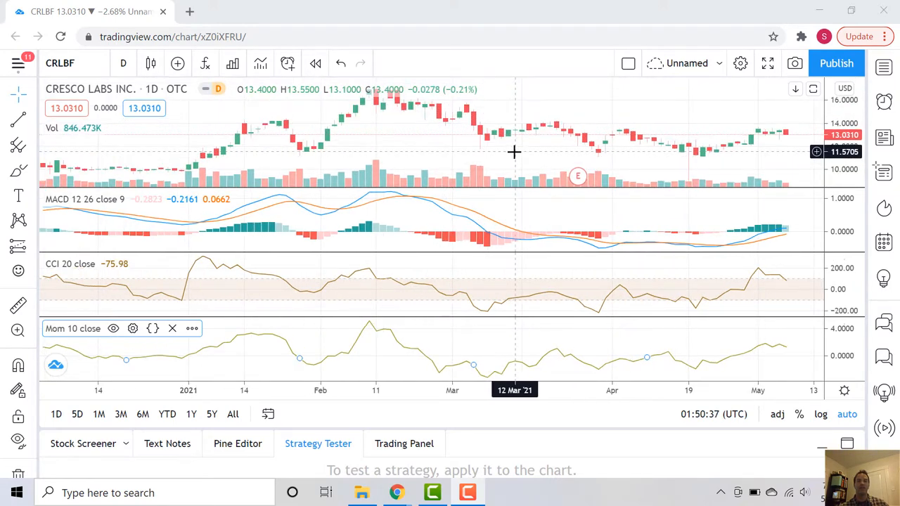
mouse_move(151, 199)
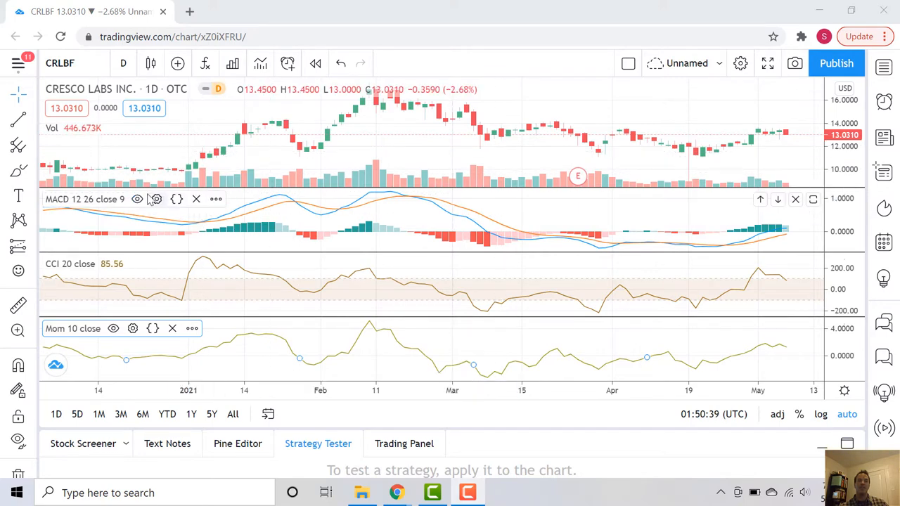
left_click(154, 199)
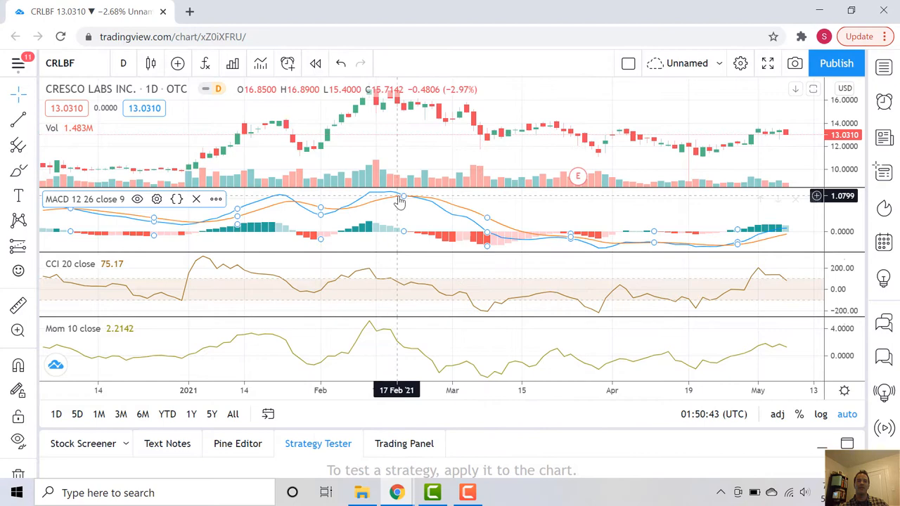
mouse_move(343, 215)
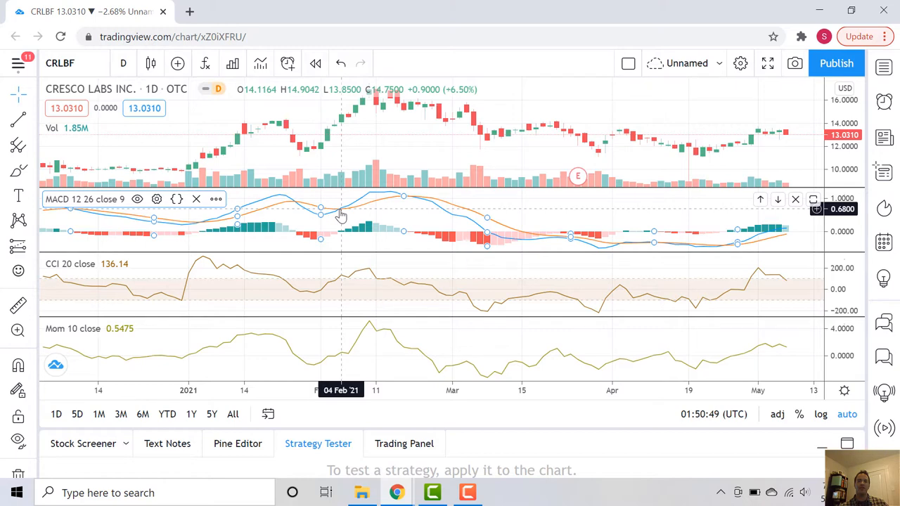
mouse_move(322, 106)
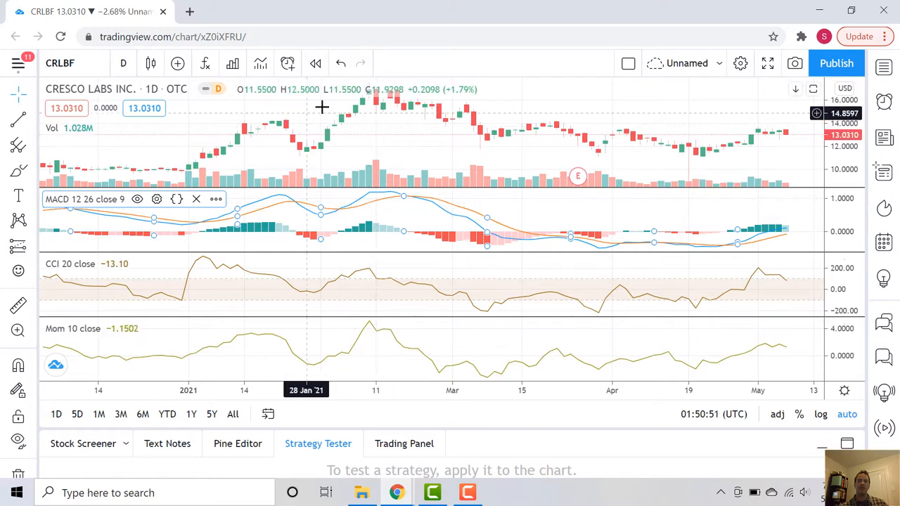
mouse_move(370, 105)
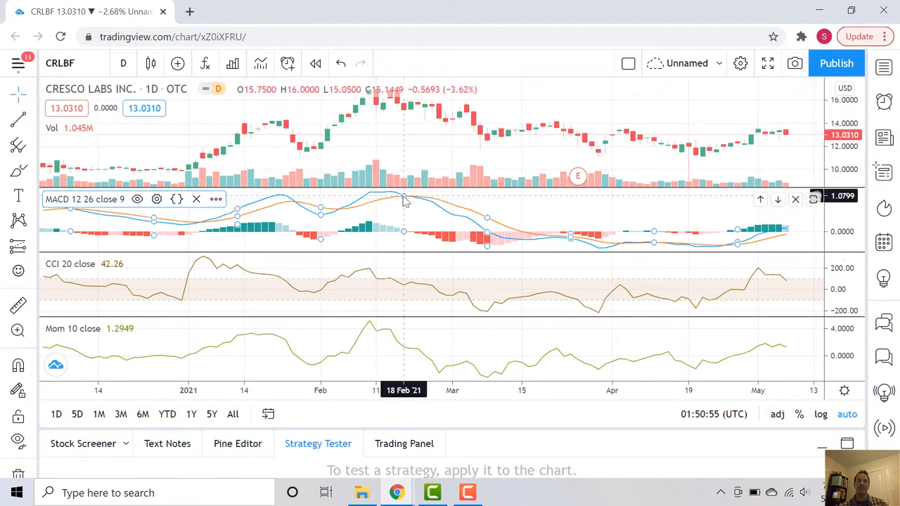
mouse_move(404, 116)
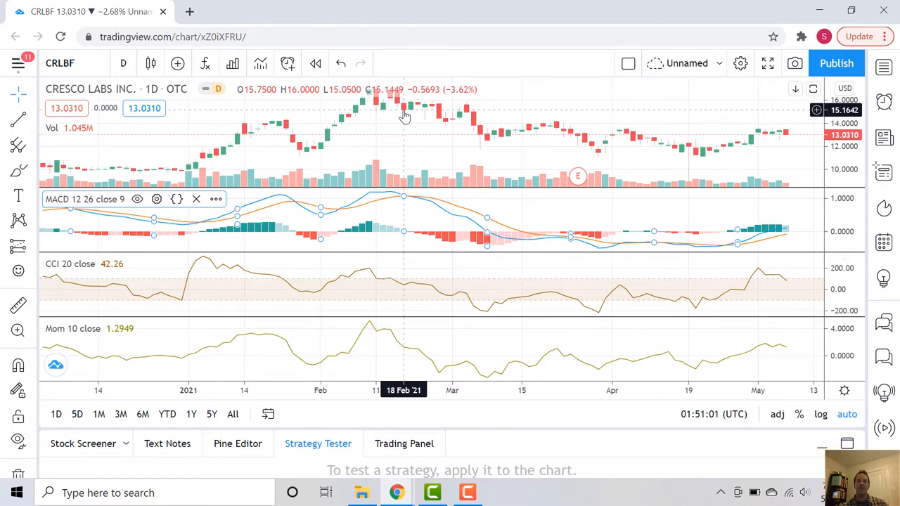
mouse_move(489, 197)
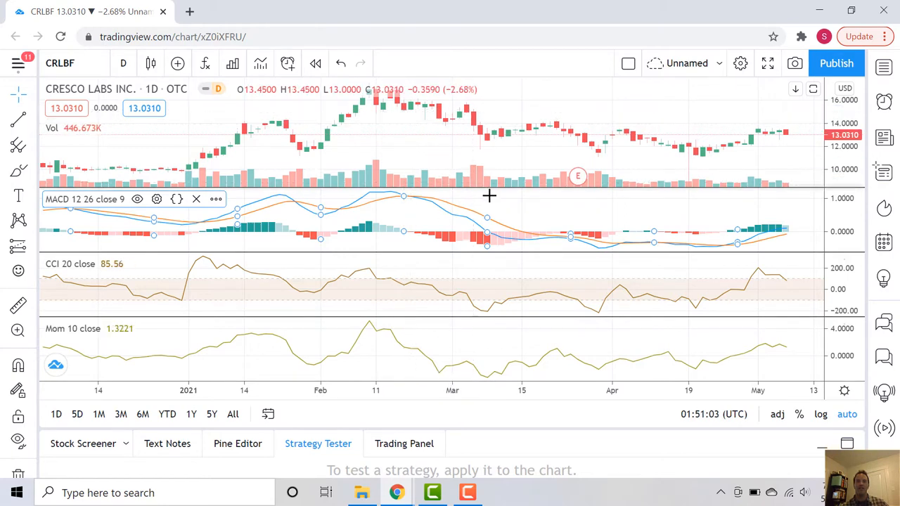
mouse_move(722, 247)
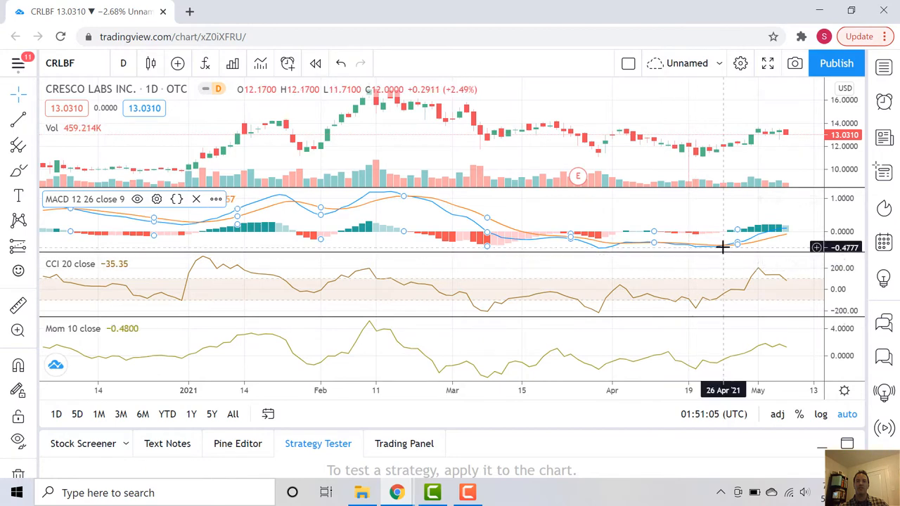
mouse_move(724, 251)
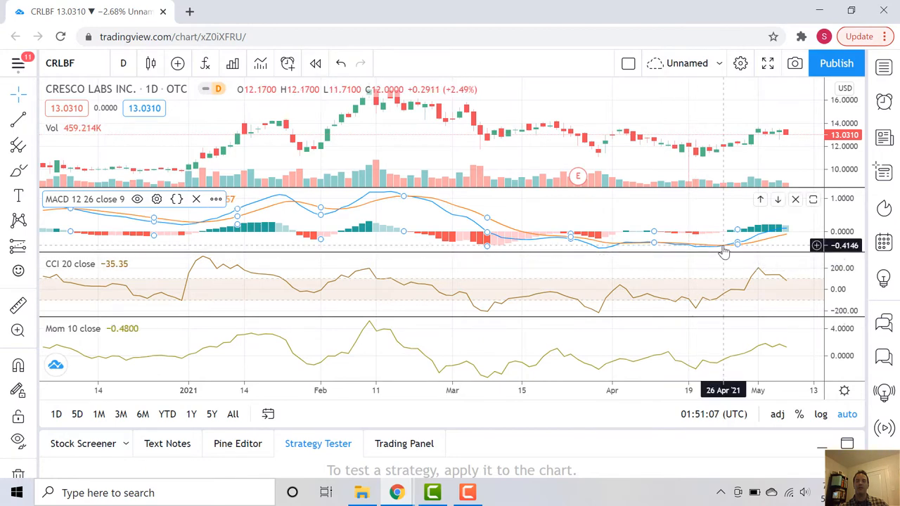
mouse_move(724, 252)
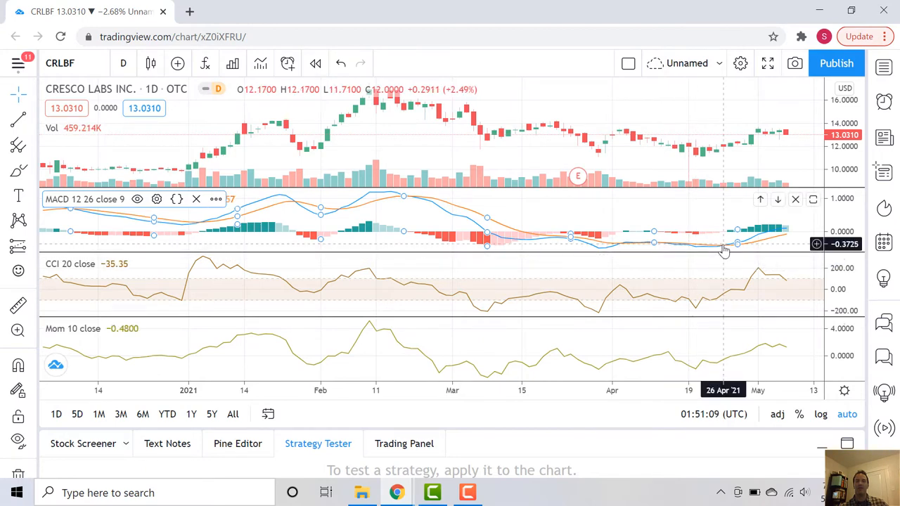
mouse_move(731, 250)
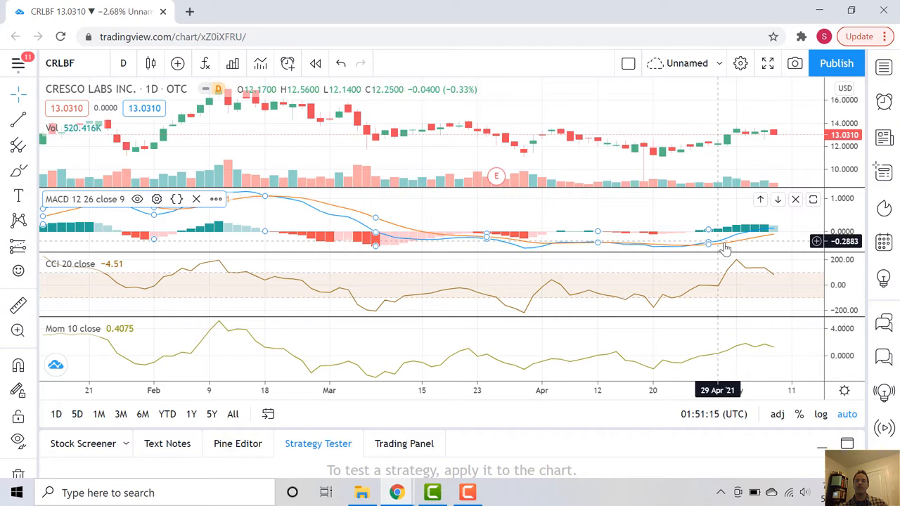
mouse_move(758, 244)
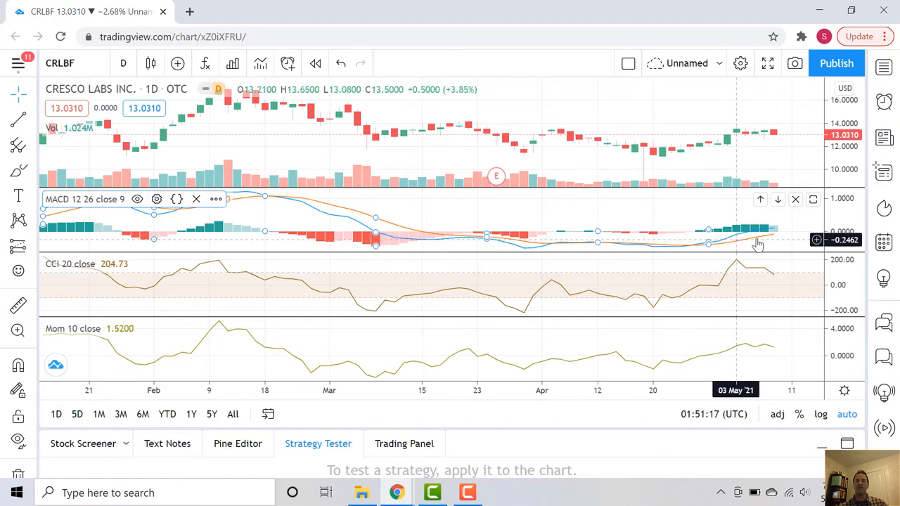
mouse_move(773, 225)
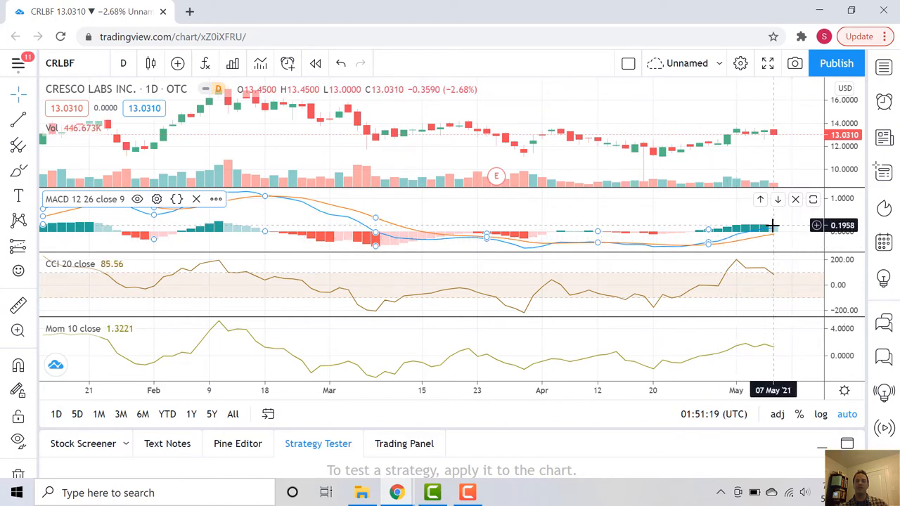
mouse_move(777, 235)
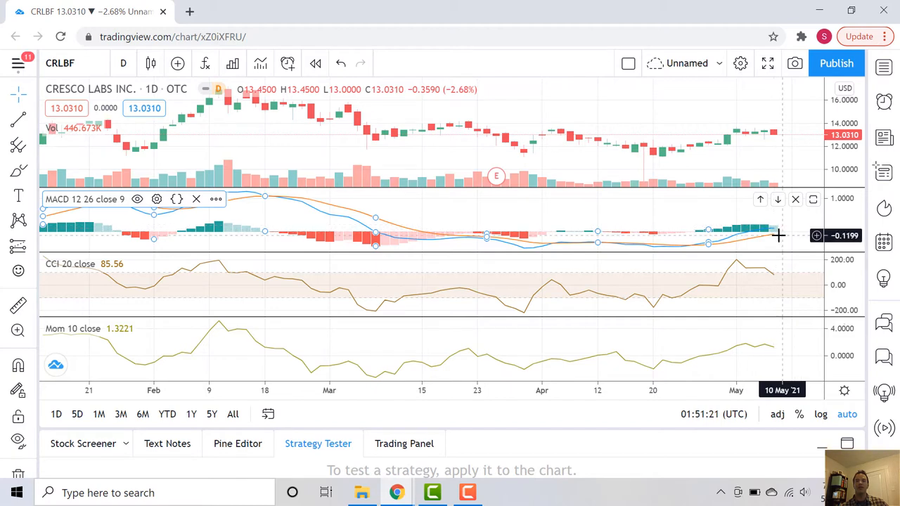
mouse_move(778, 223)
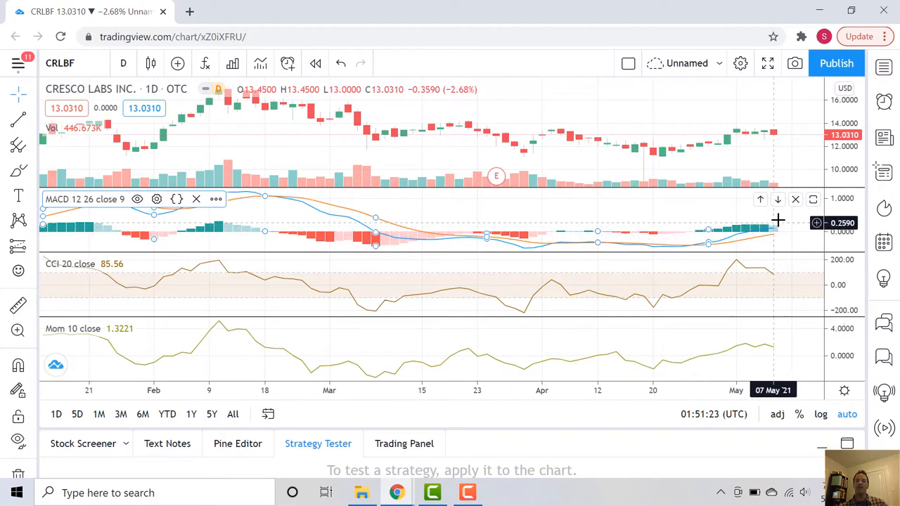
mouse_move(769, 138)
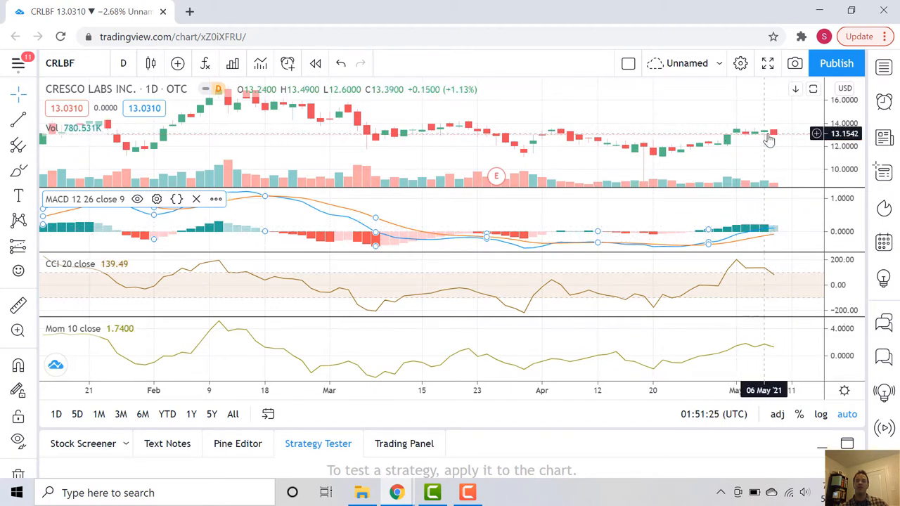
mouse_move(741, 139)
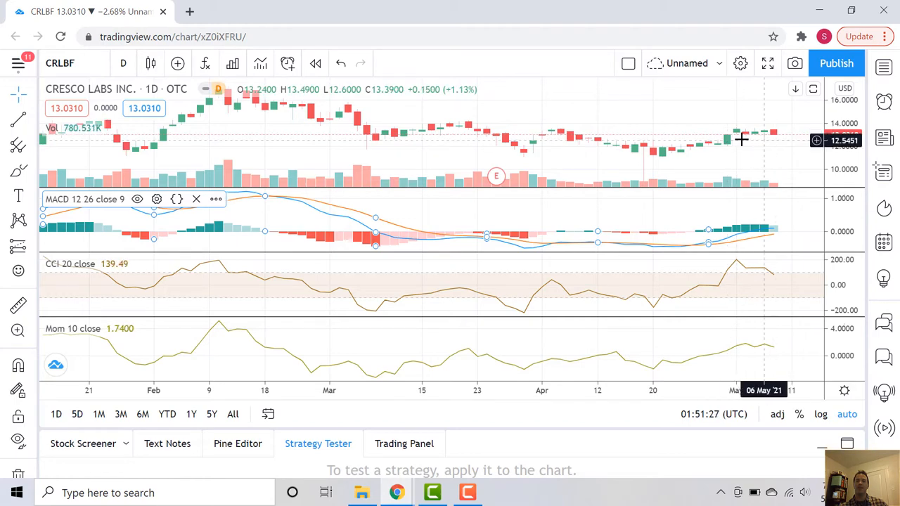
mouse_move(727, 146)
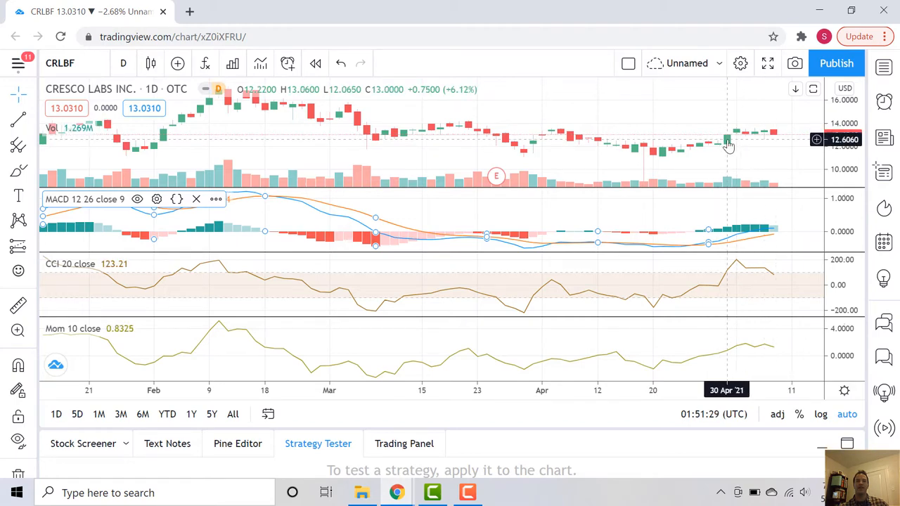
mouse_move(734, 137)
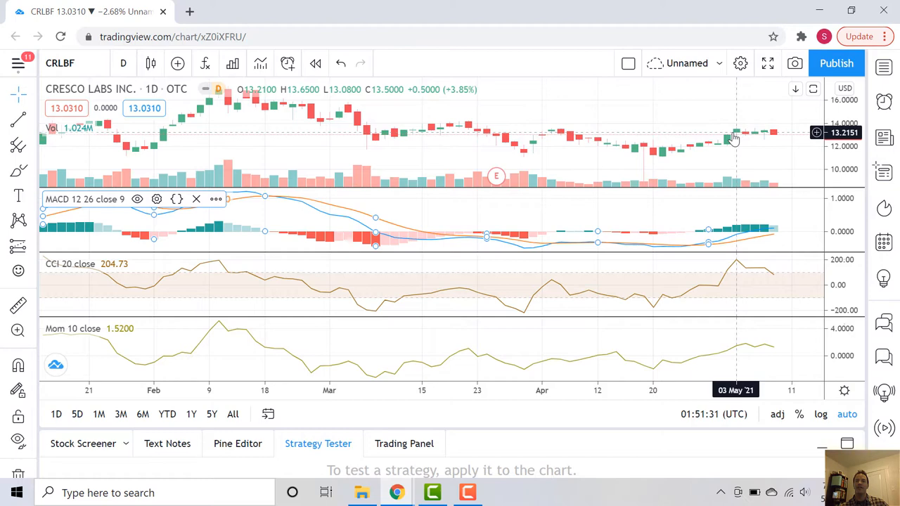
mouse_move(733, 239)
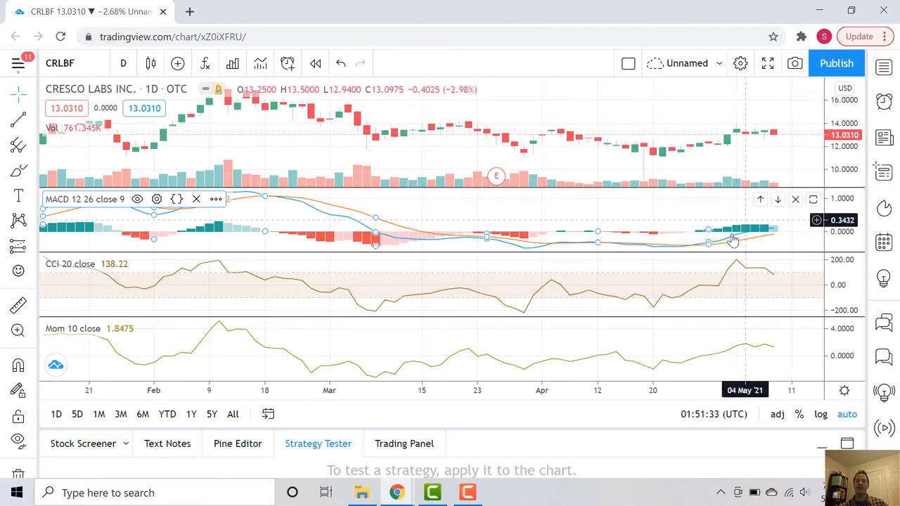
mouse_move(770, 220)
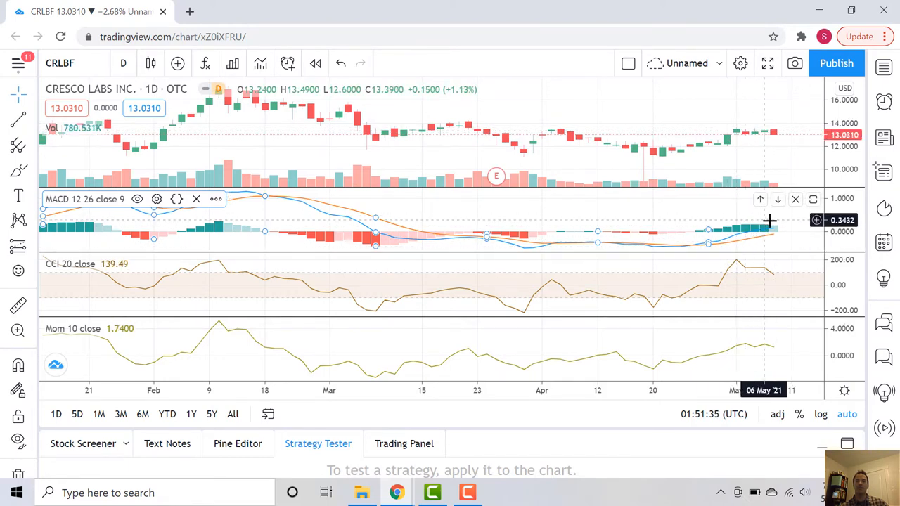
mouse_move(302, 294)
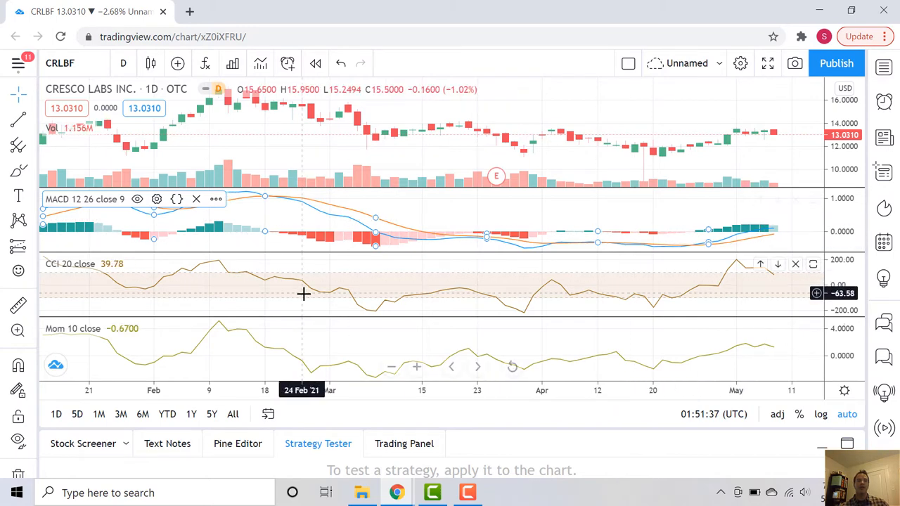
mouse_move(190, 274)
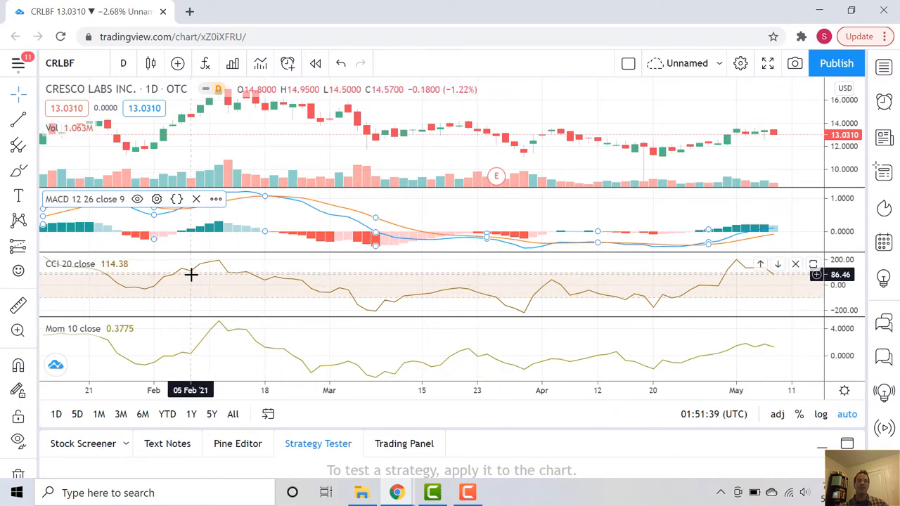
mouse_move(529, 309)
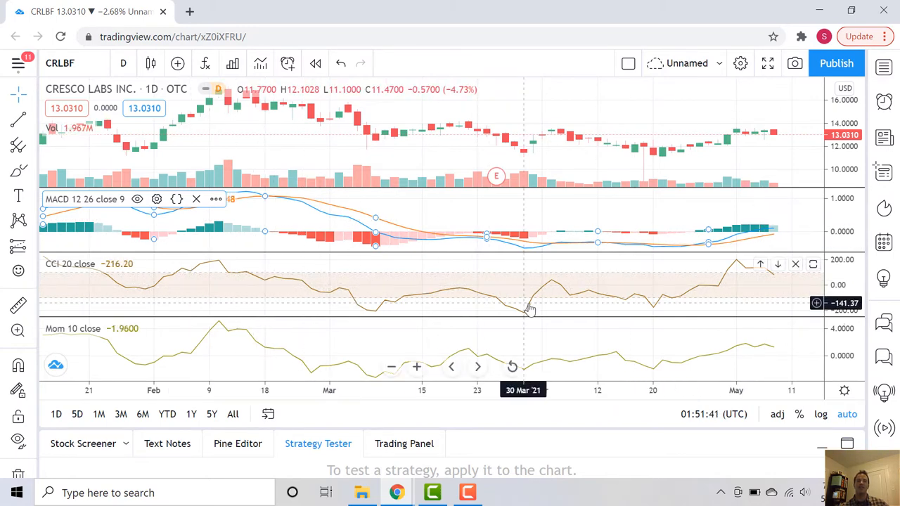
mouse_move(595, 290)
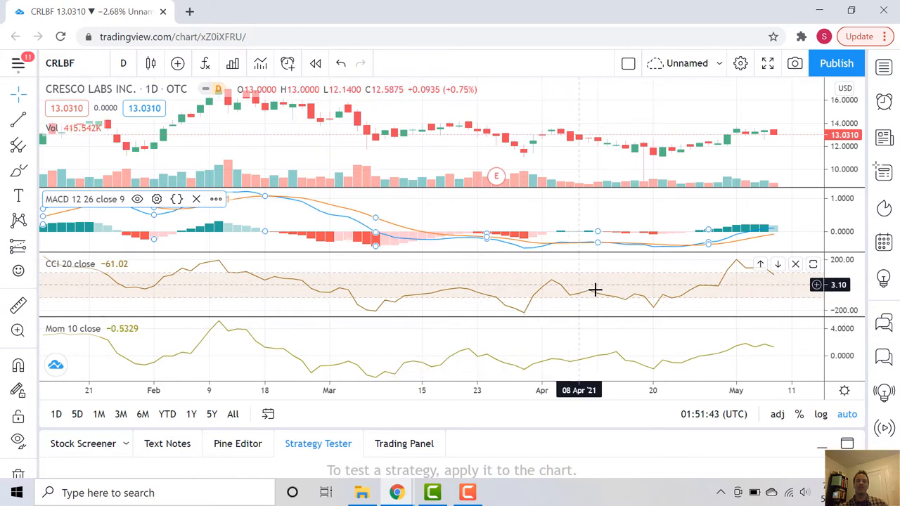
mouse_move(524, 293)
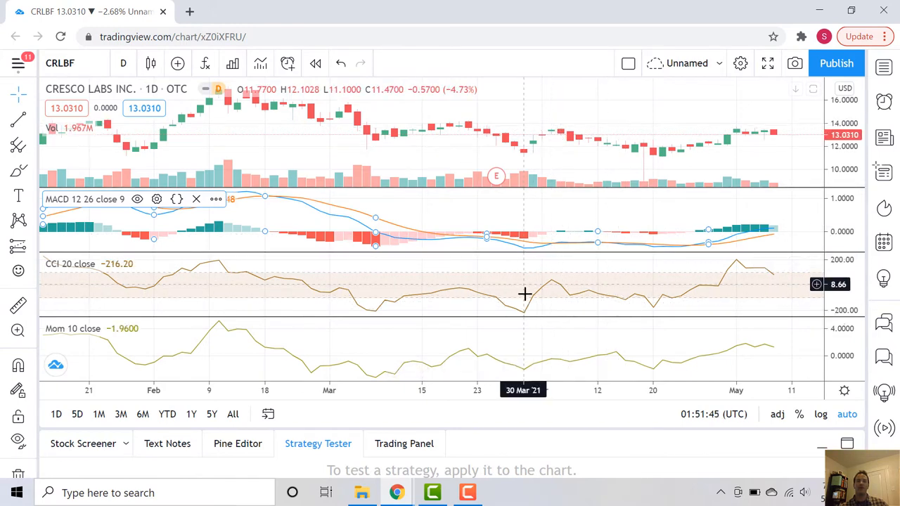
mouse_move(345, 99)
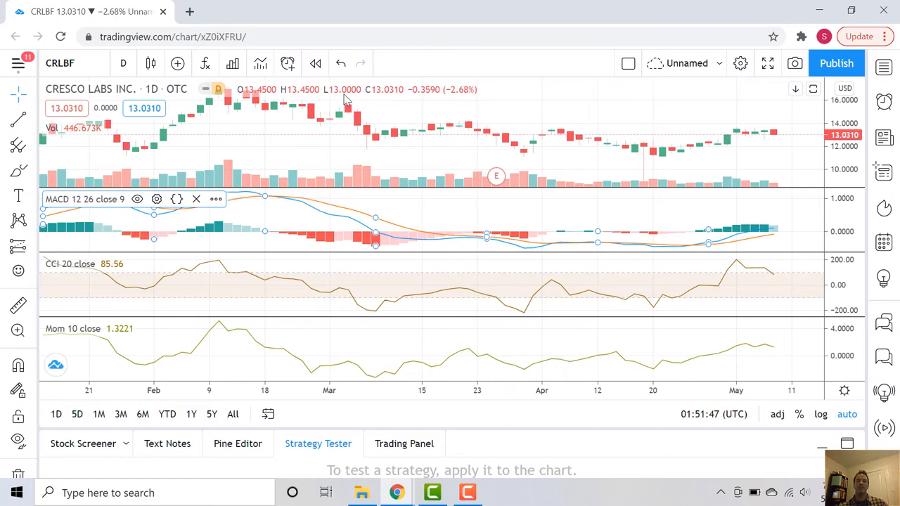
mouse_move(343, 325)
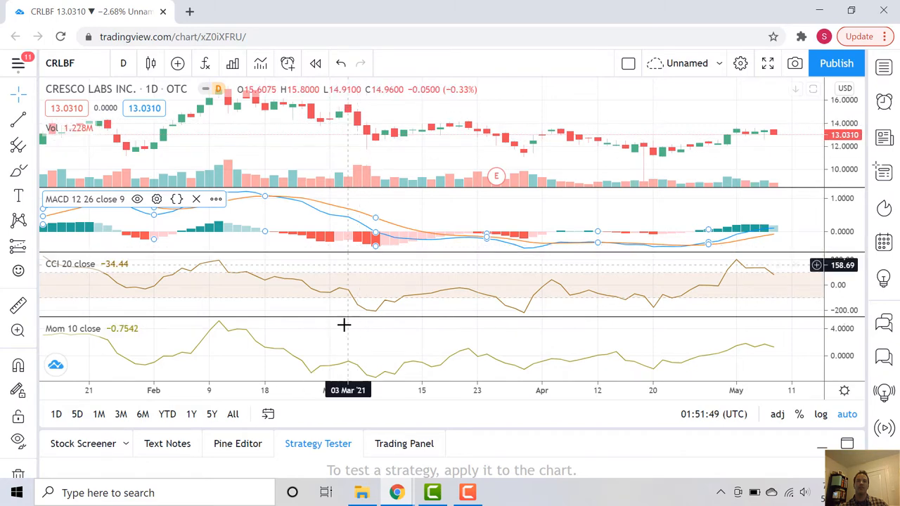
mouse_move(425, 290)
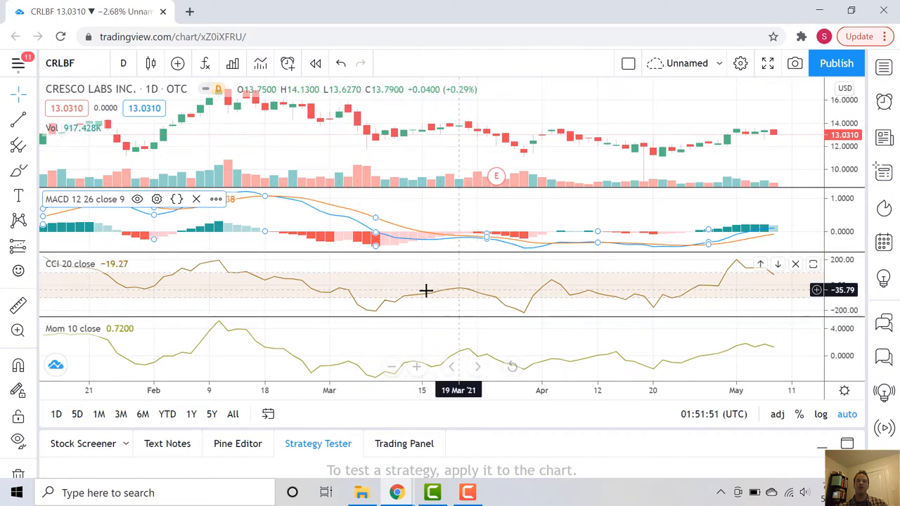
mouse_move(566, 227)
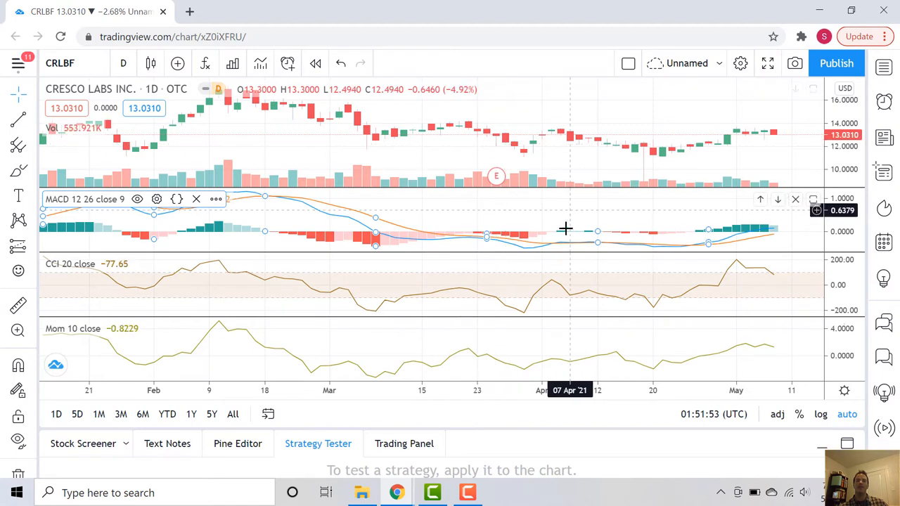
mouse_move(594, 282)
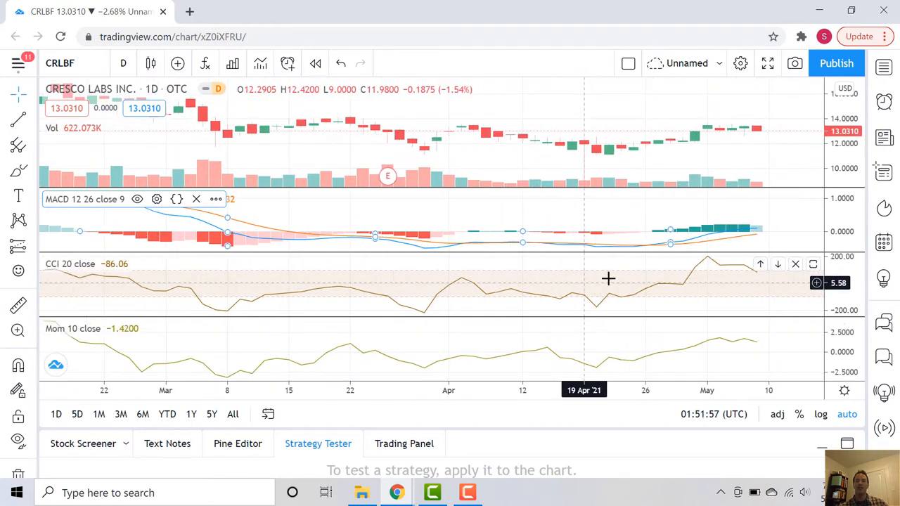
mouse_move(673, 146)
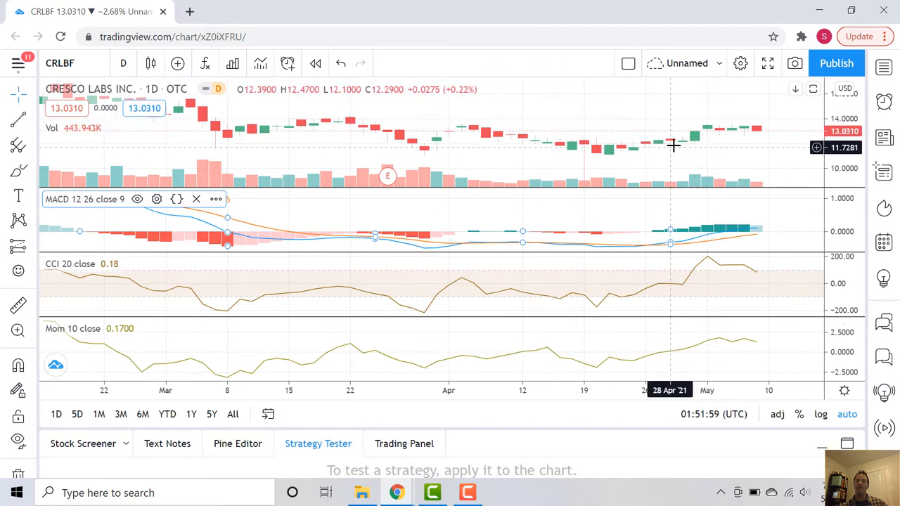
mouse_move(738, 132)
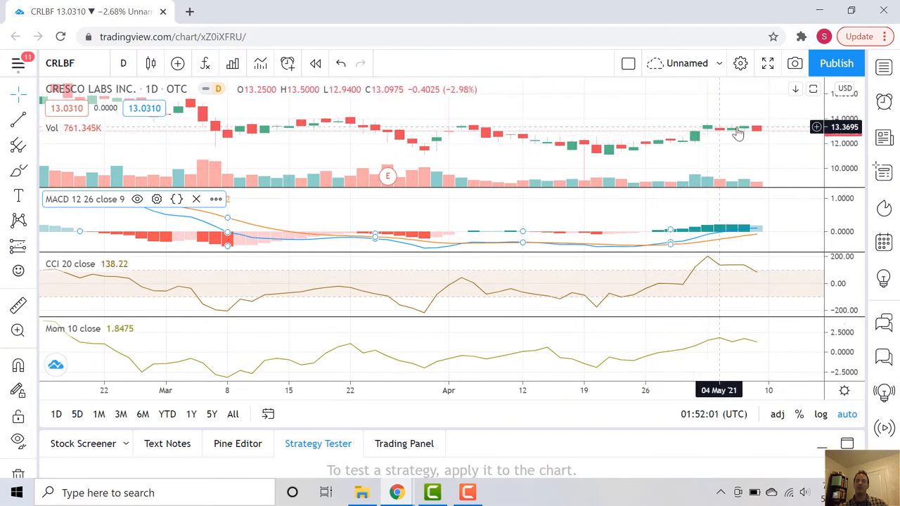
mouse_move(710, 268)
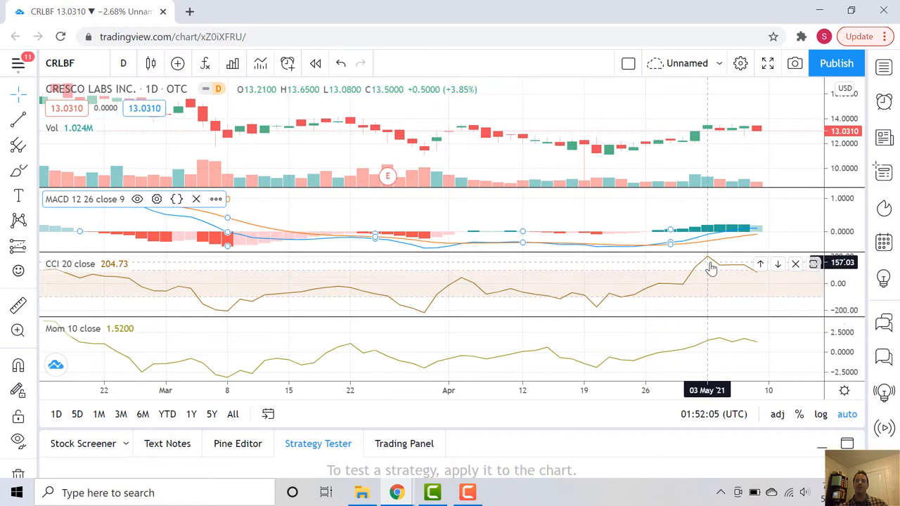
mouse_move(752, 274)
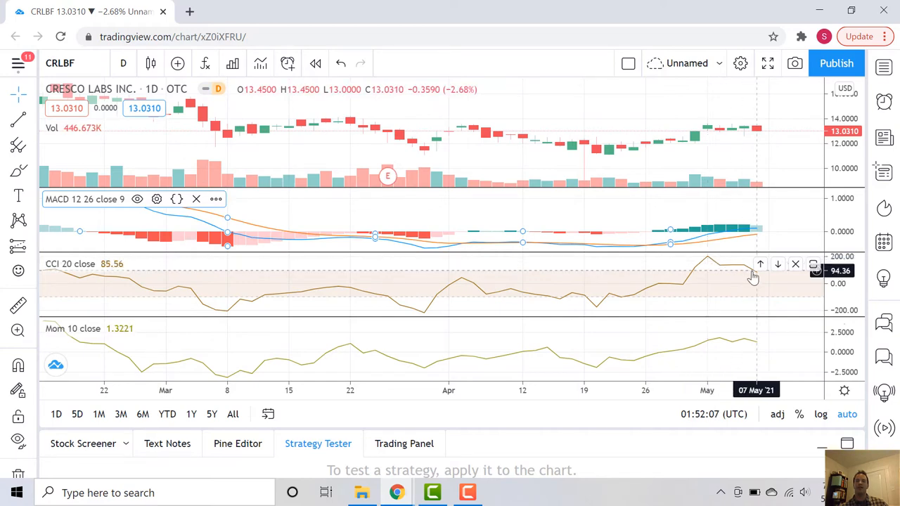
mouse_move(751, 272)
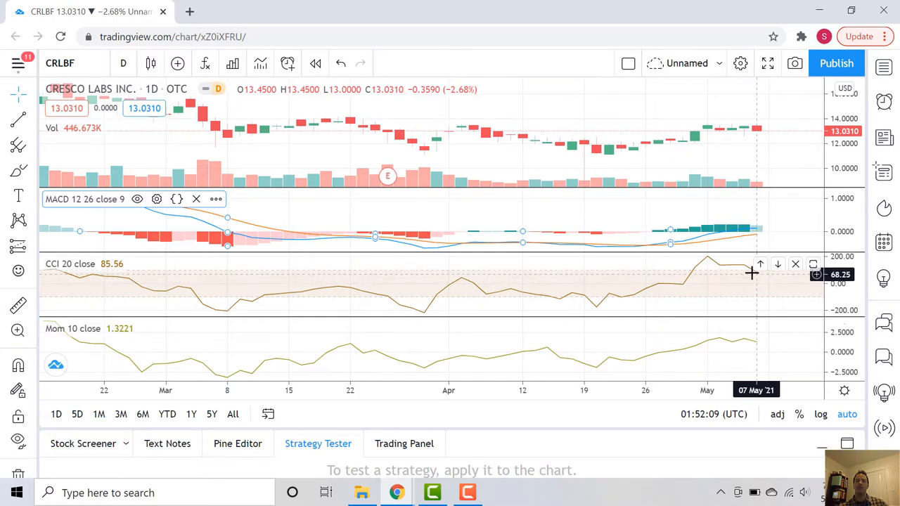
mouse_move(752, 271)
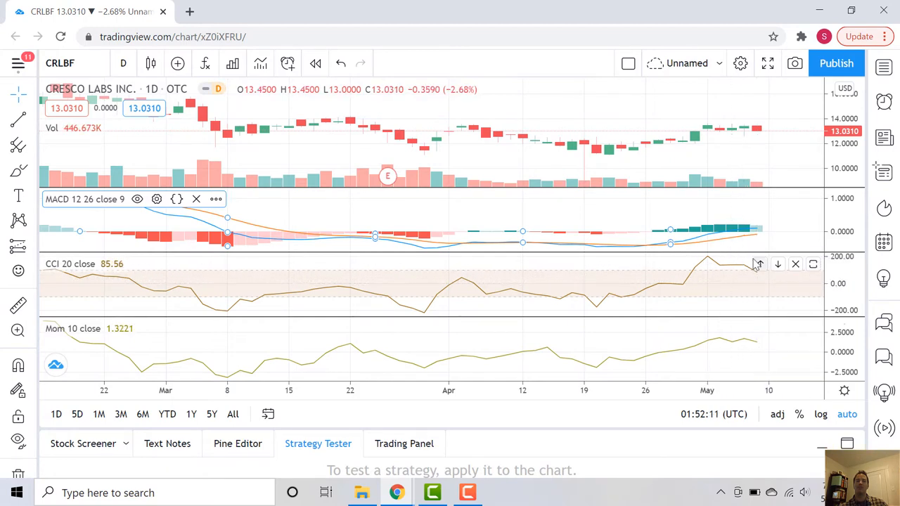
mouse_move(756, 232)
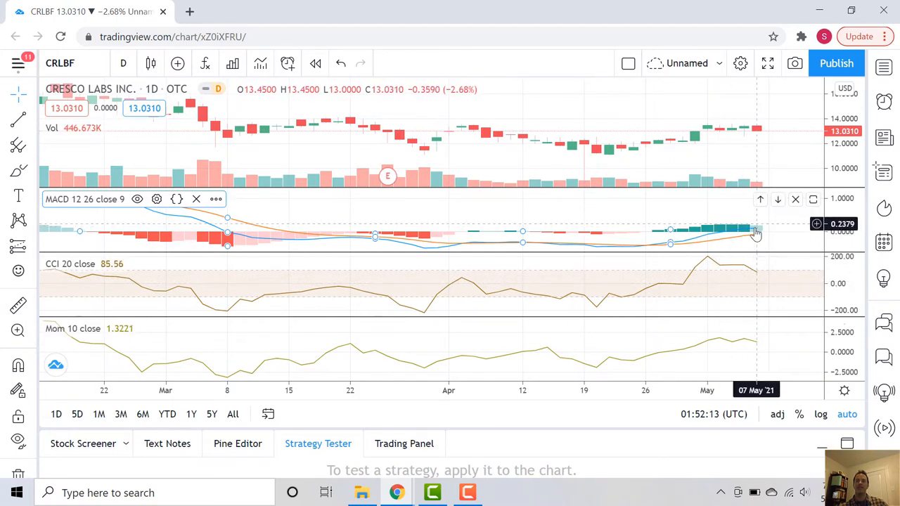
mouse_move(765, 243)
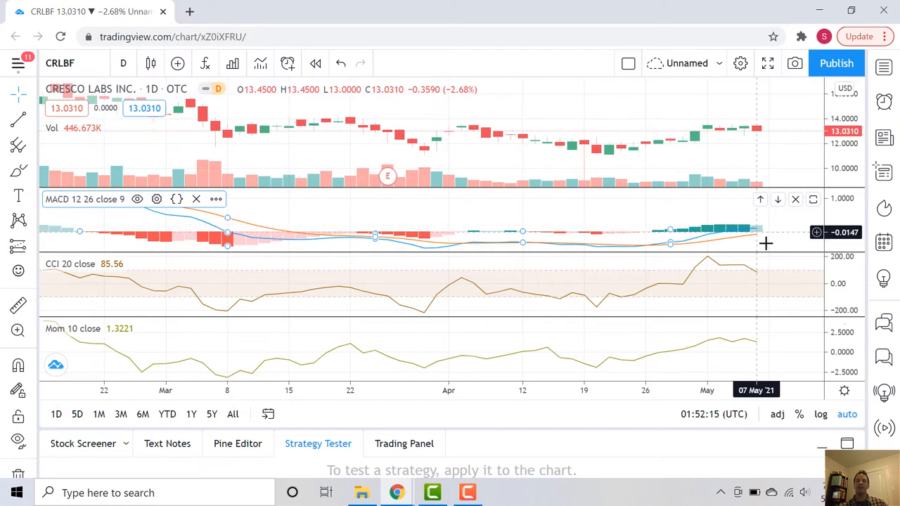
mouse_move(448, 335)
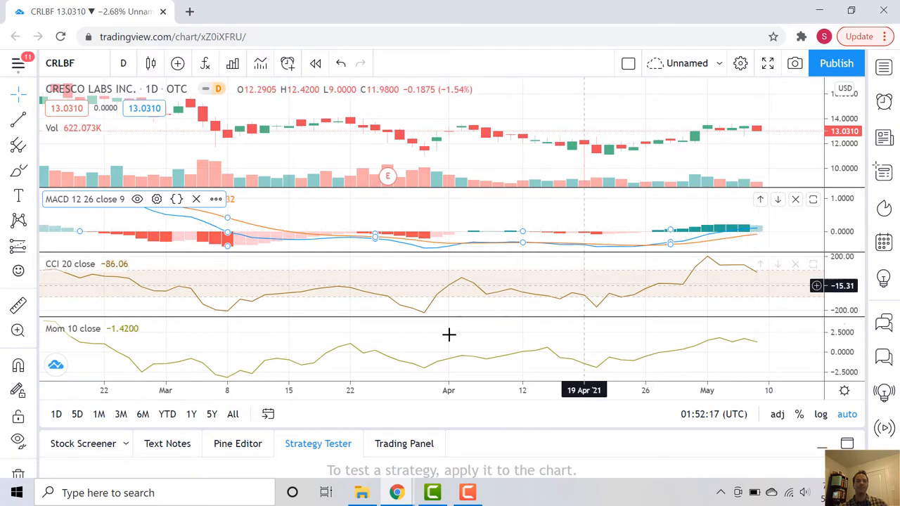
mouse_move(117, 357)
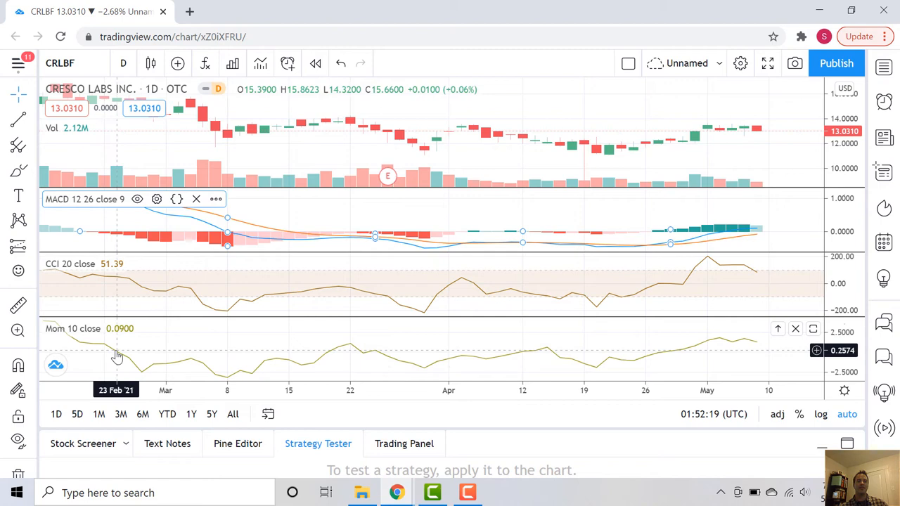
mouse_move(270, 328)
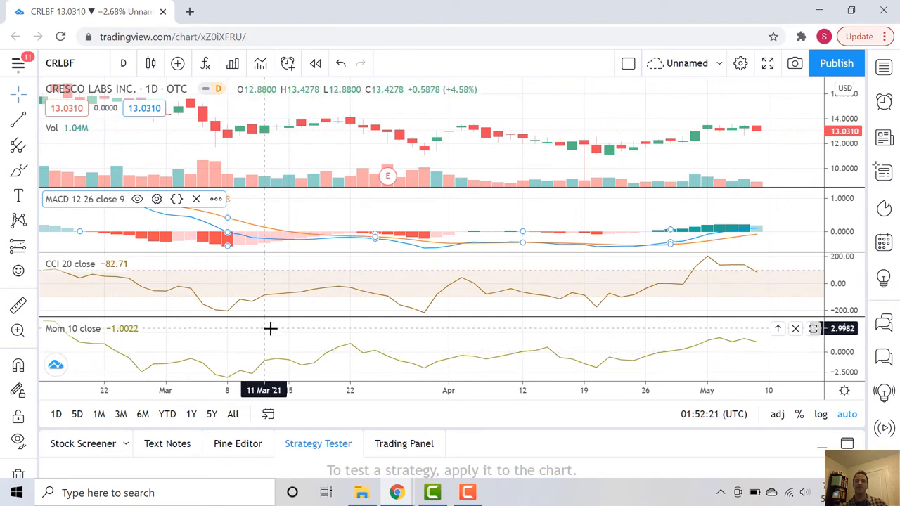
mouse_move(349, 354)
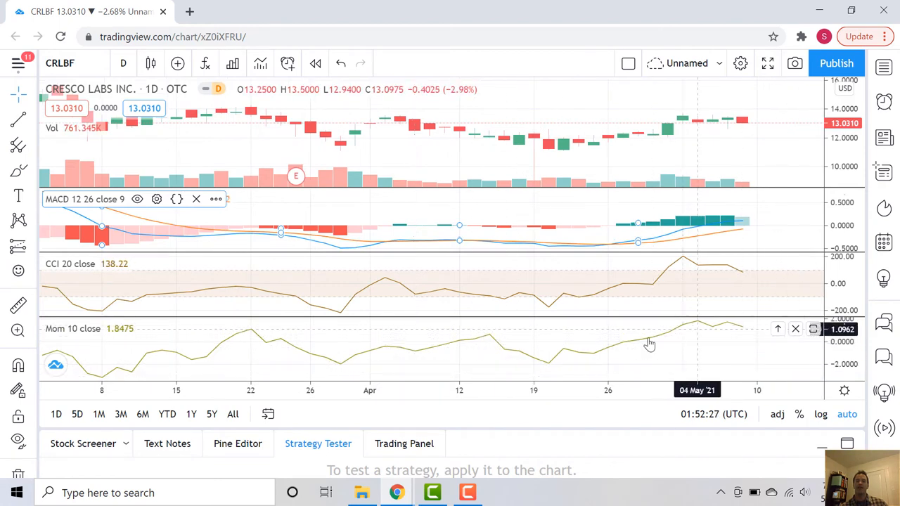
mouse_move(575, 345)
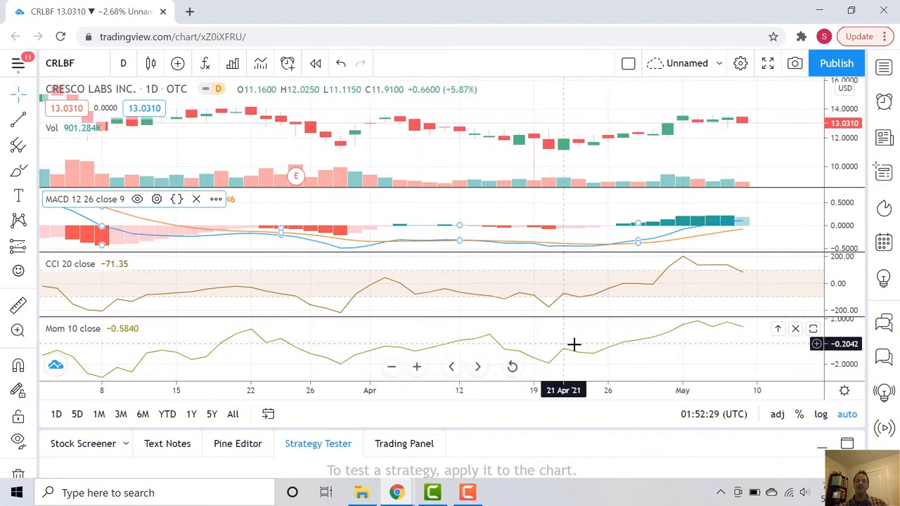
mouse_move(621, 353)
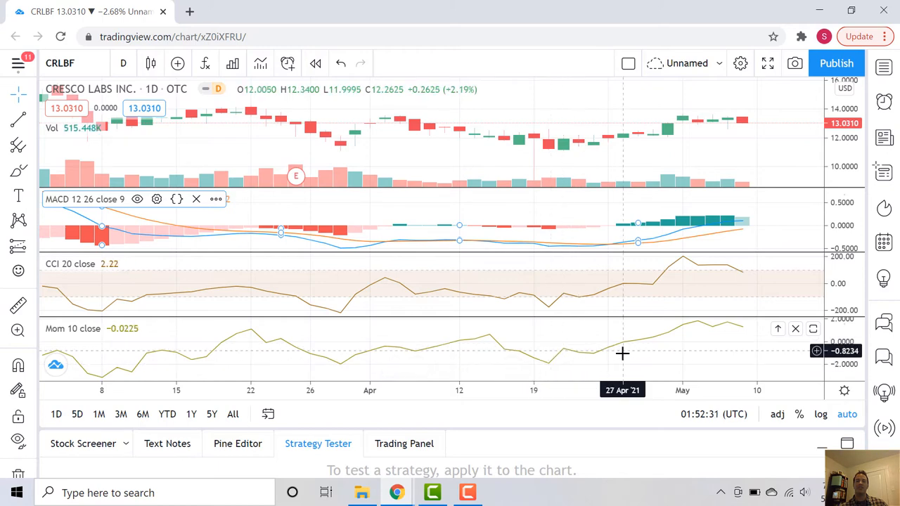
mouse_move(621, 342)
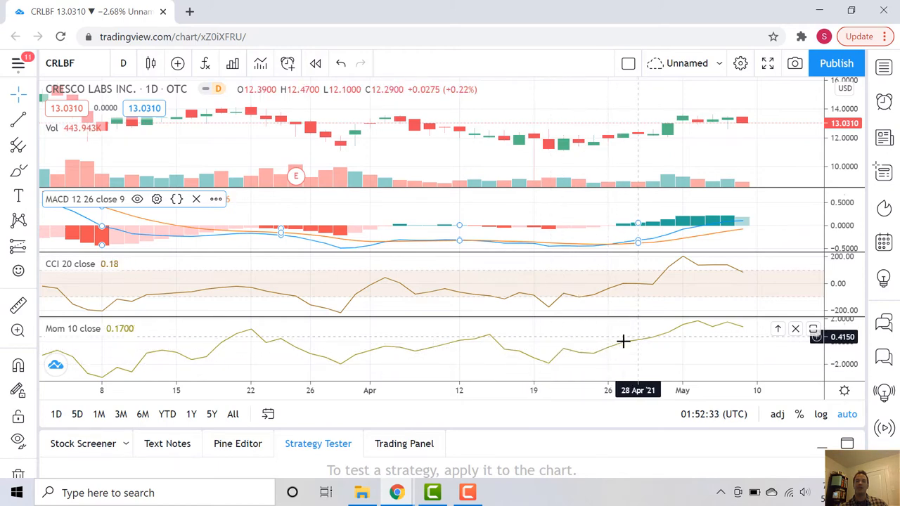
mouse_move(621, 348)
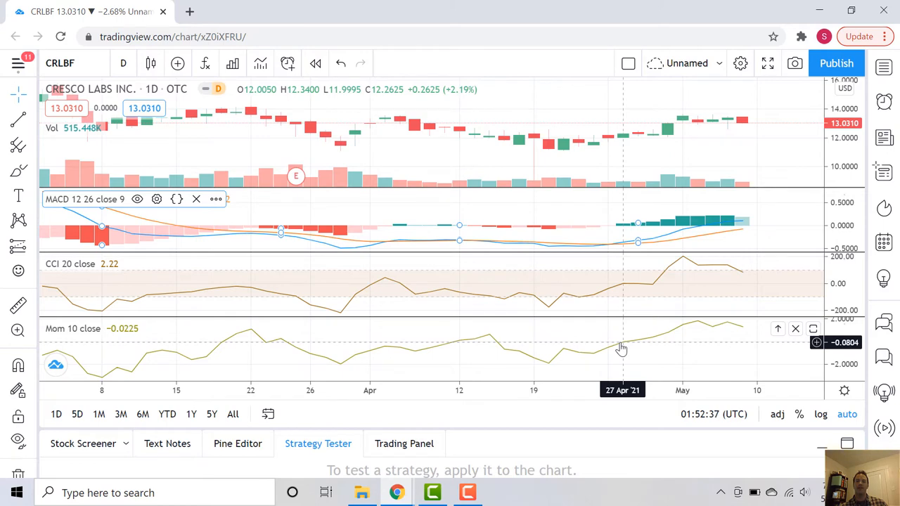
mouse_move(608, 360)
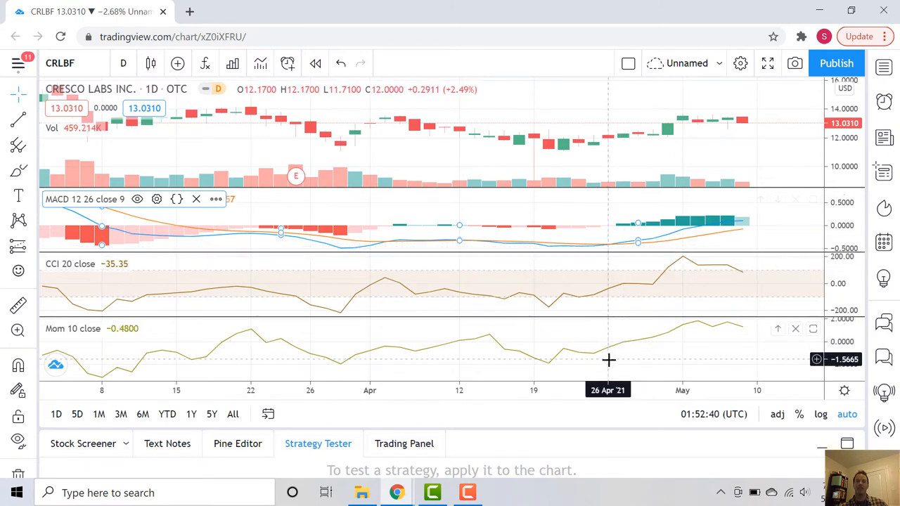
mouse_move(636, 338)
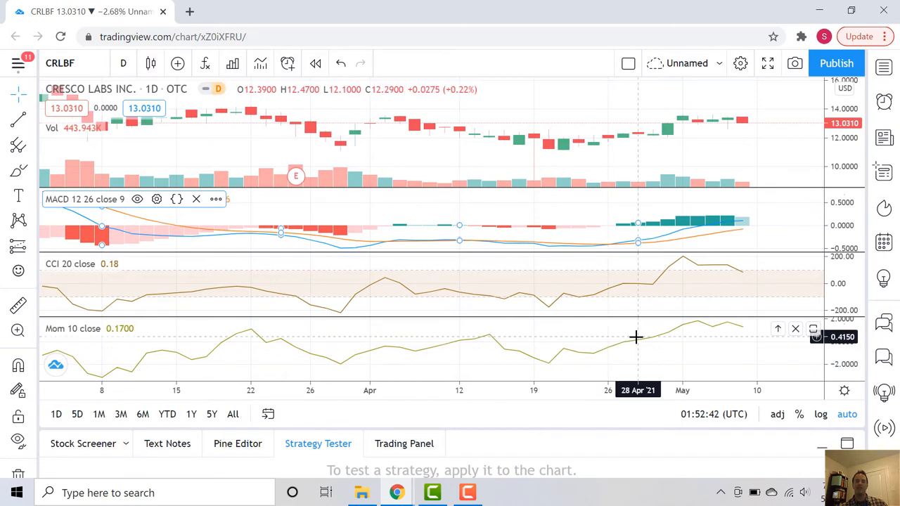
mouse_move(666, 337)
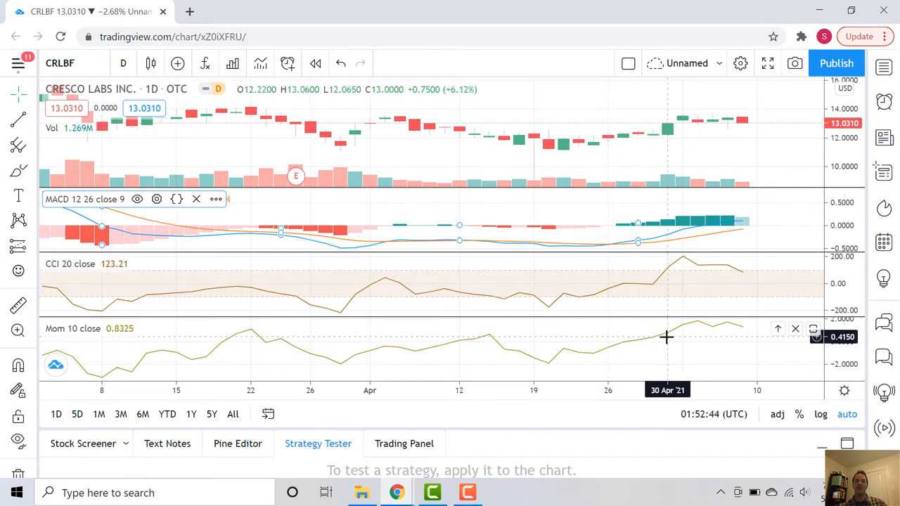
mouse_move(626, 280)
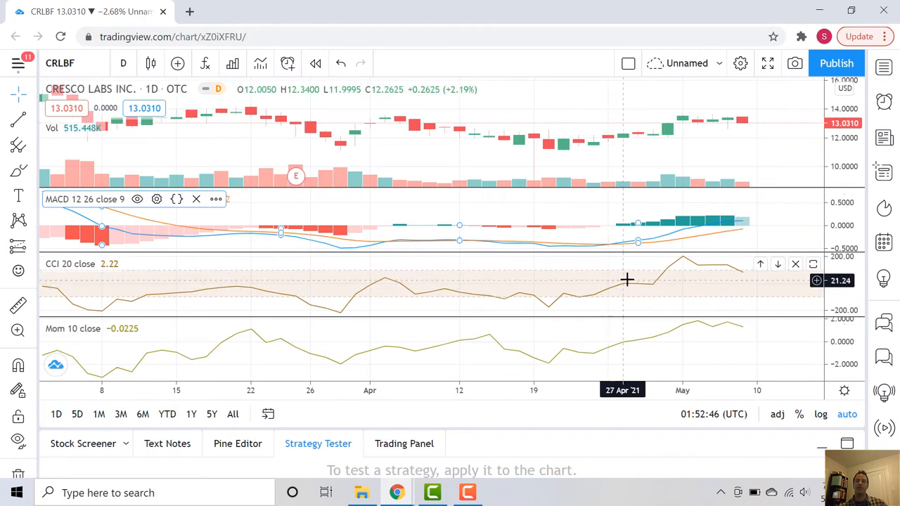
mouse_move(667, 315)
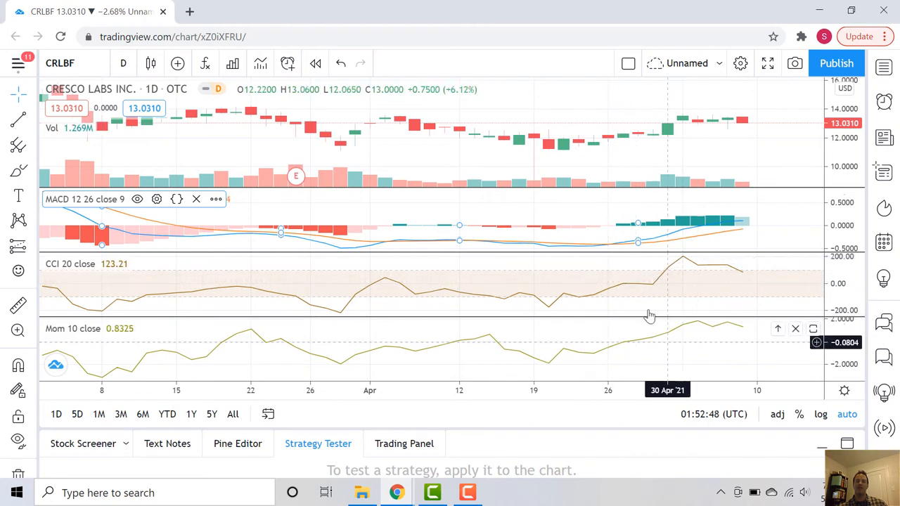
mouse_move(669, 140)
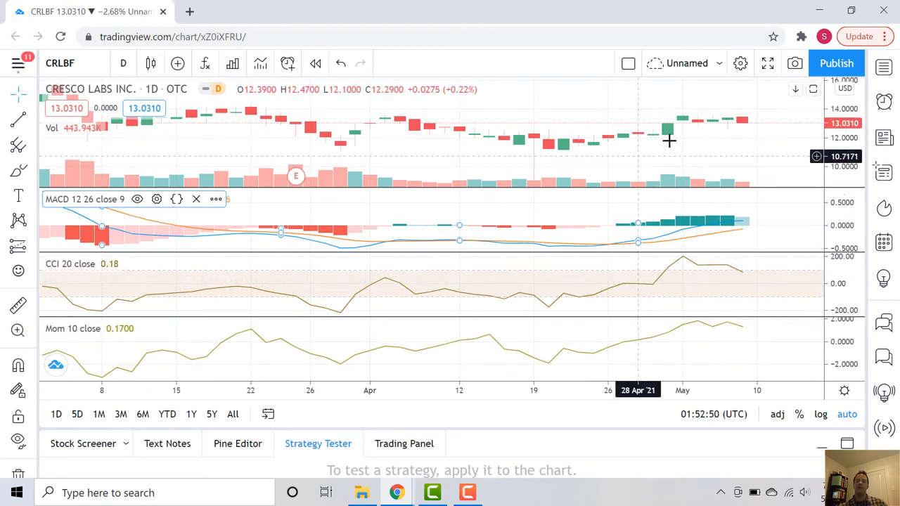
mouse_move(679, 124)
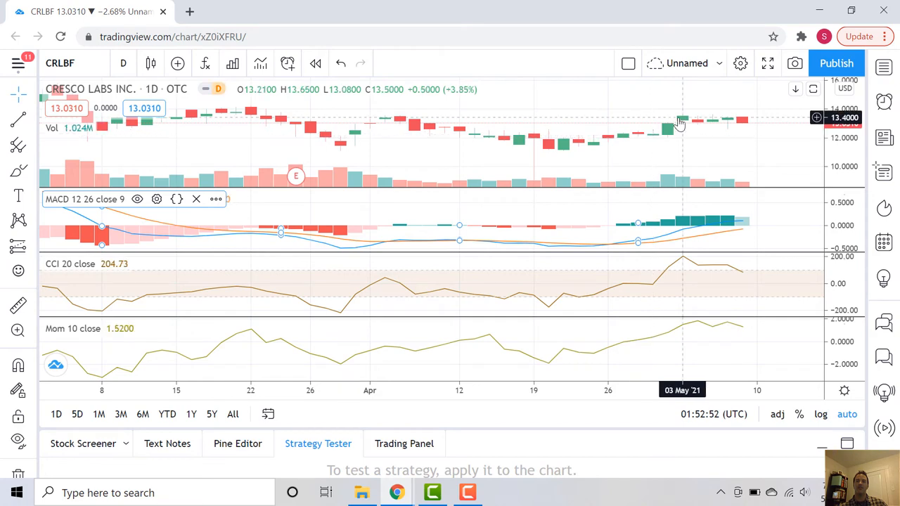
mouse_move(724, 322)
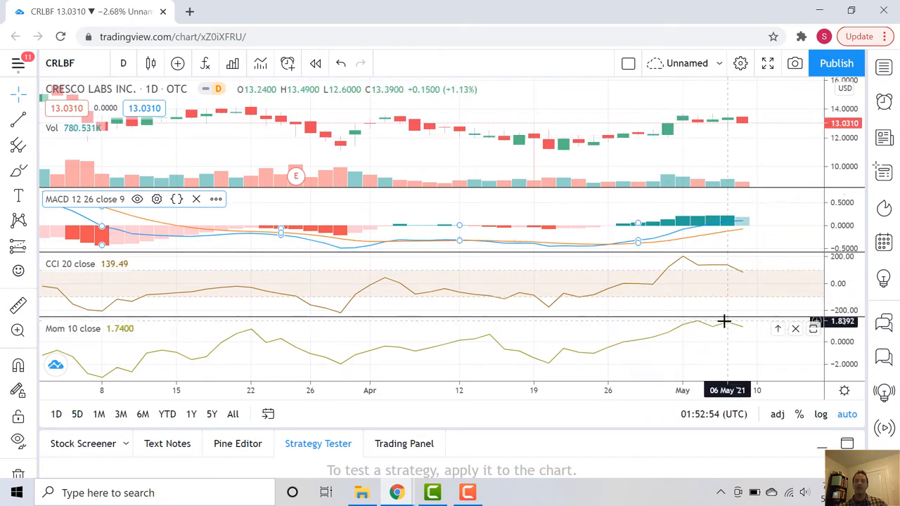
mouse_move(738, 330)
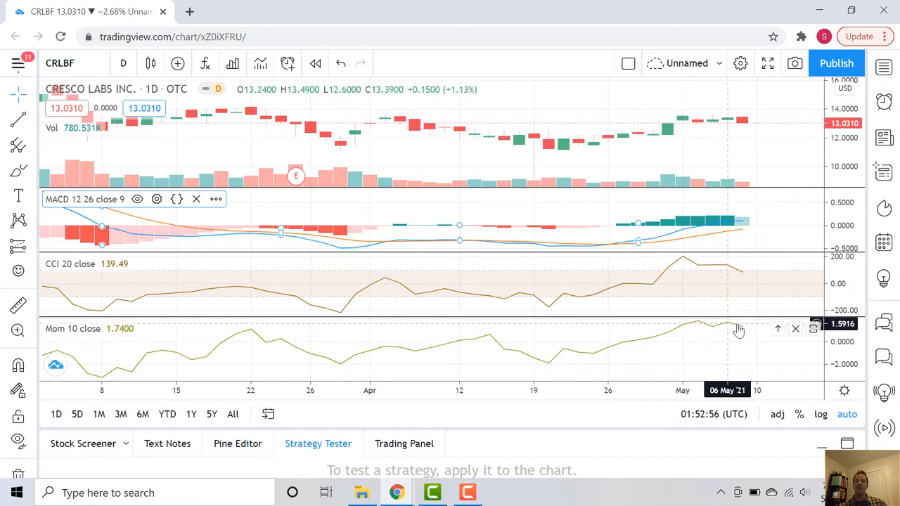
mouse_move(743, 328)
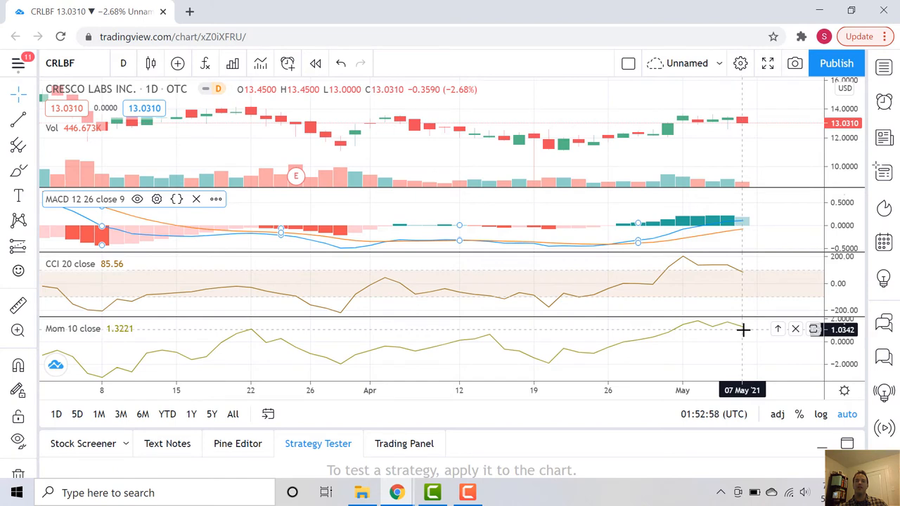
mouse_move(694, 263)
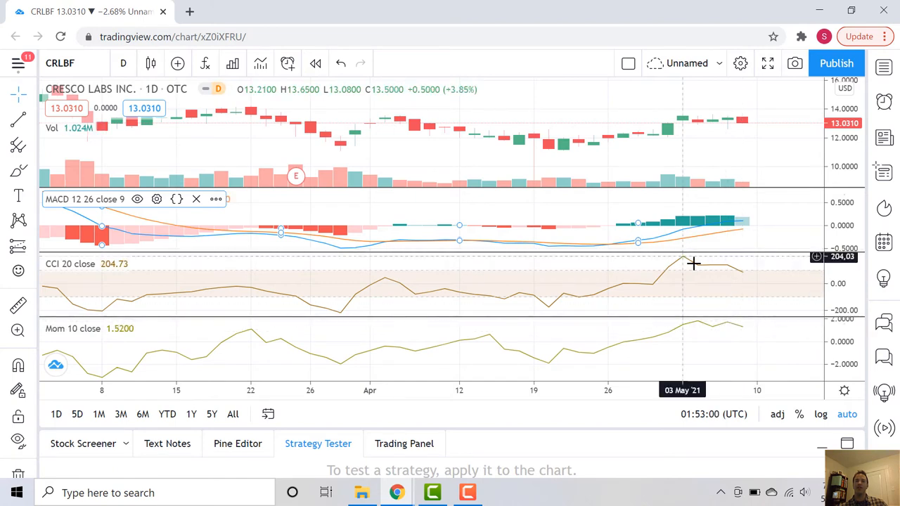
mouse_move(743, 330)
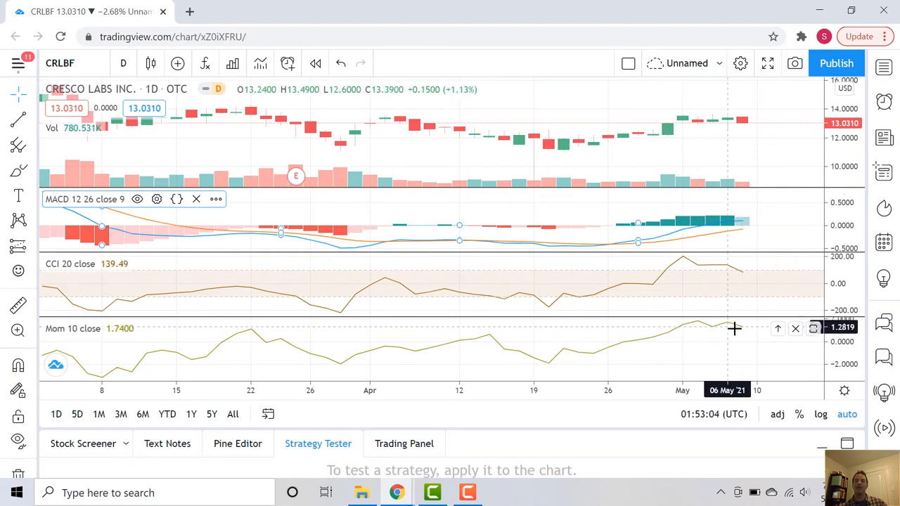
mouse_move(743, 334)
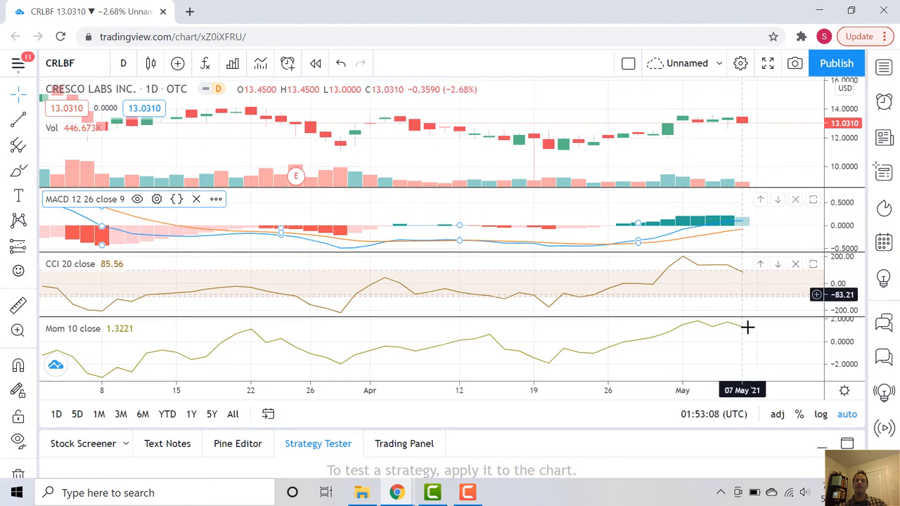
mouse_move(740, 229)
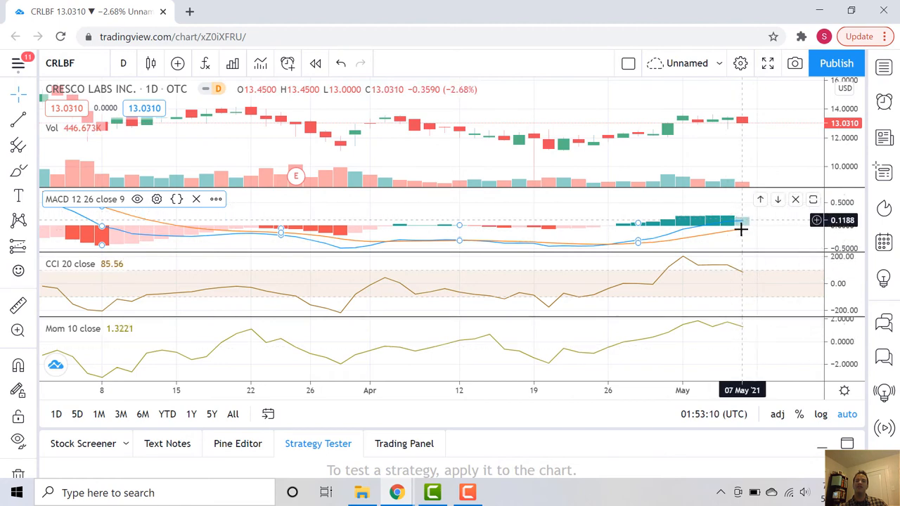
mouse_move(750, 334)
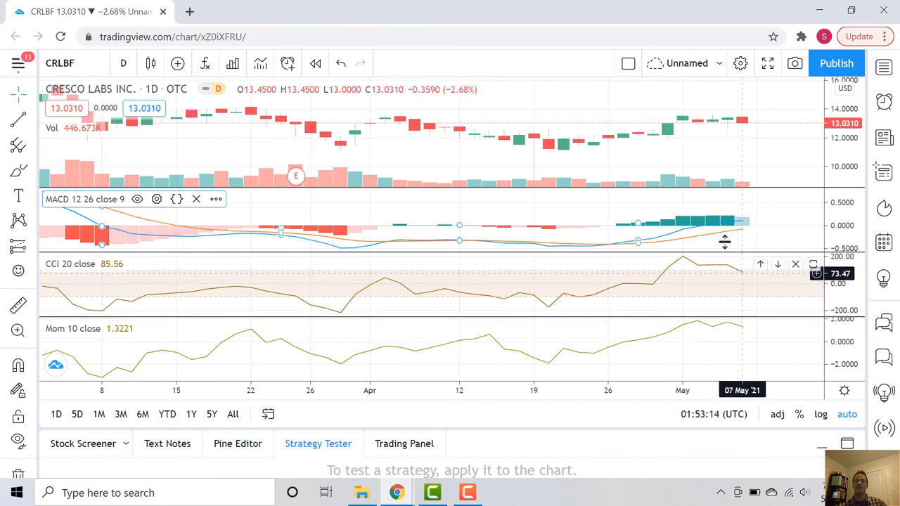
mouse_move(751, 134)
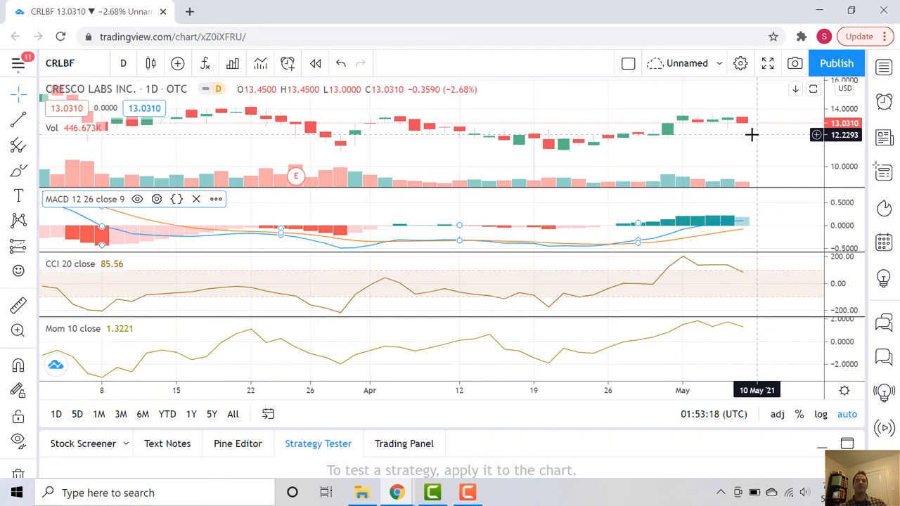
mouse_move(762, 134)
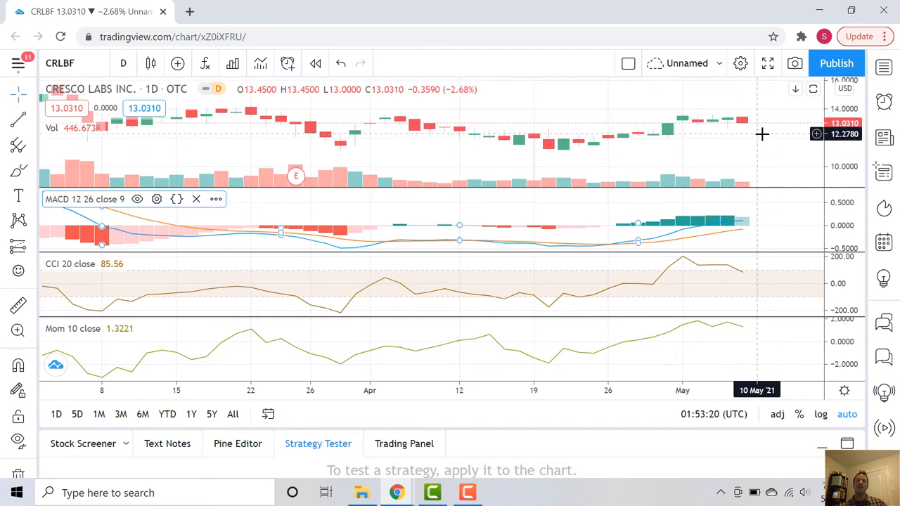
mouse_move(743, 135)
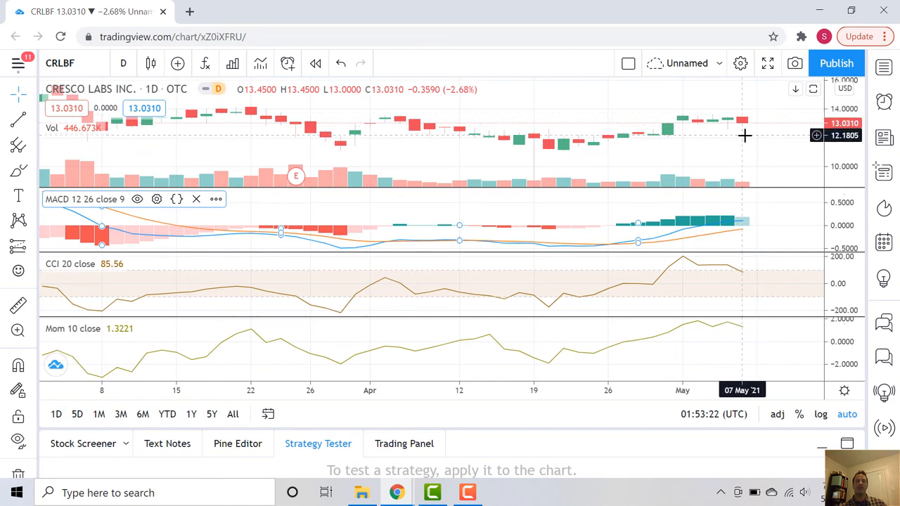
mouse_move(533, 109)
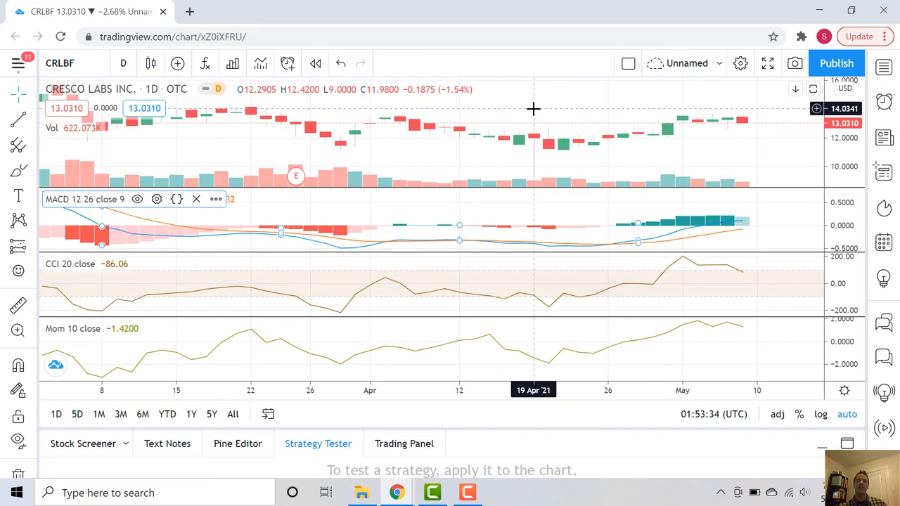
mouse_move(539, 107)
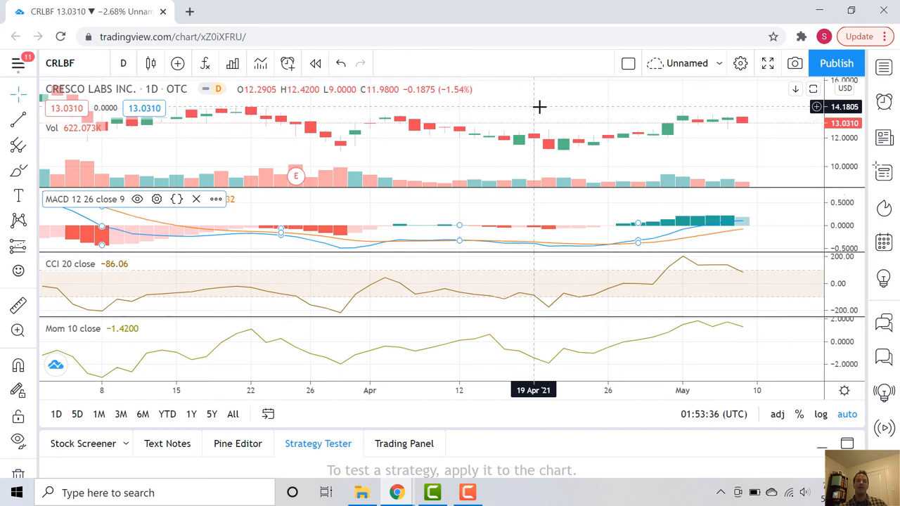